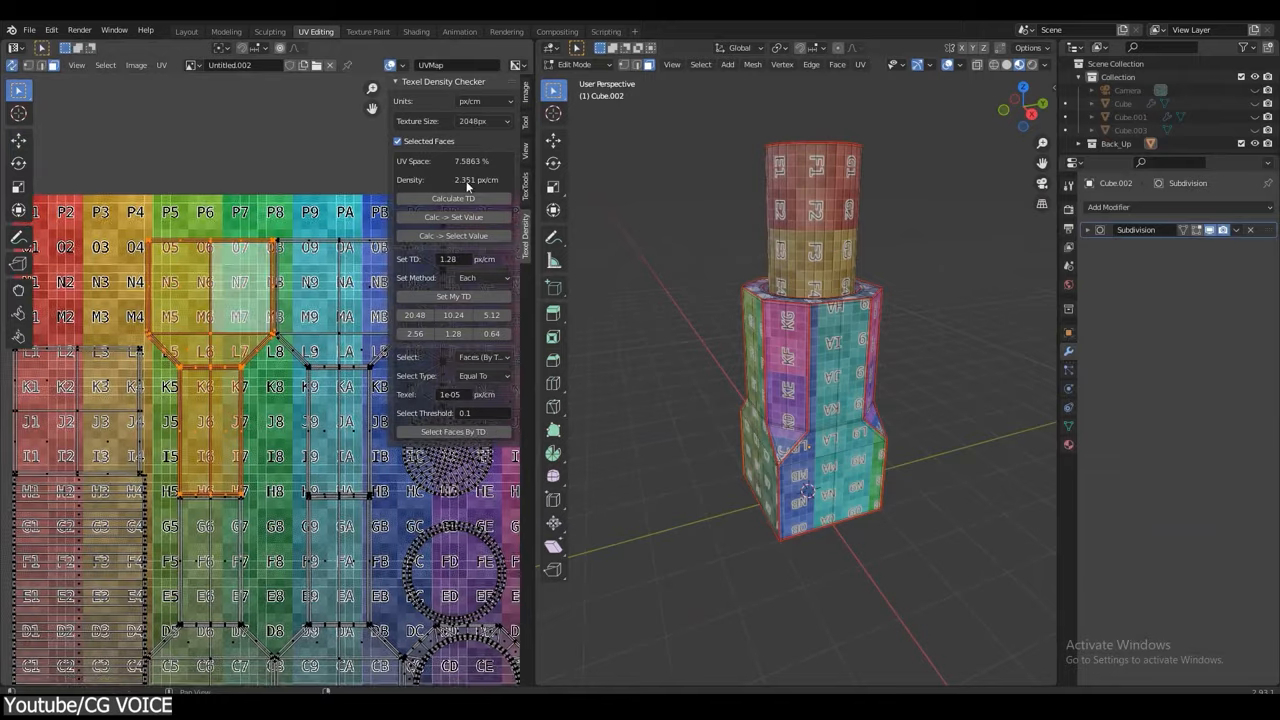
# Load the shoe model pair in Headus UVLayout and view both meshes in Ed view.
pyautogui.click(483, 376)
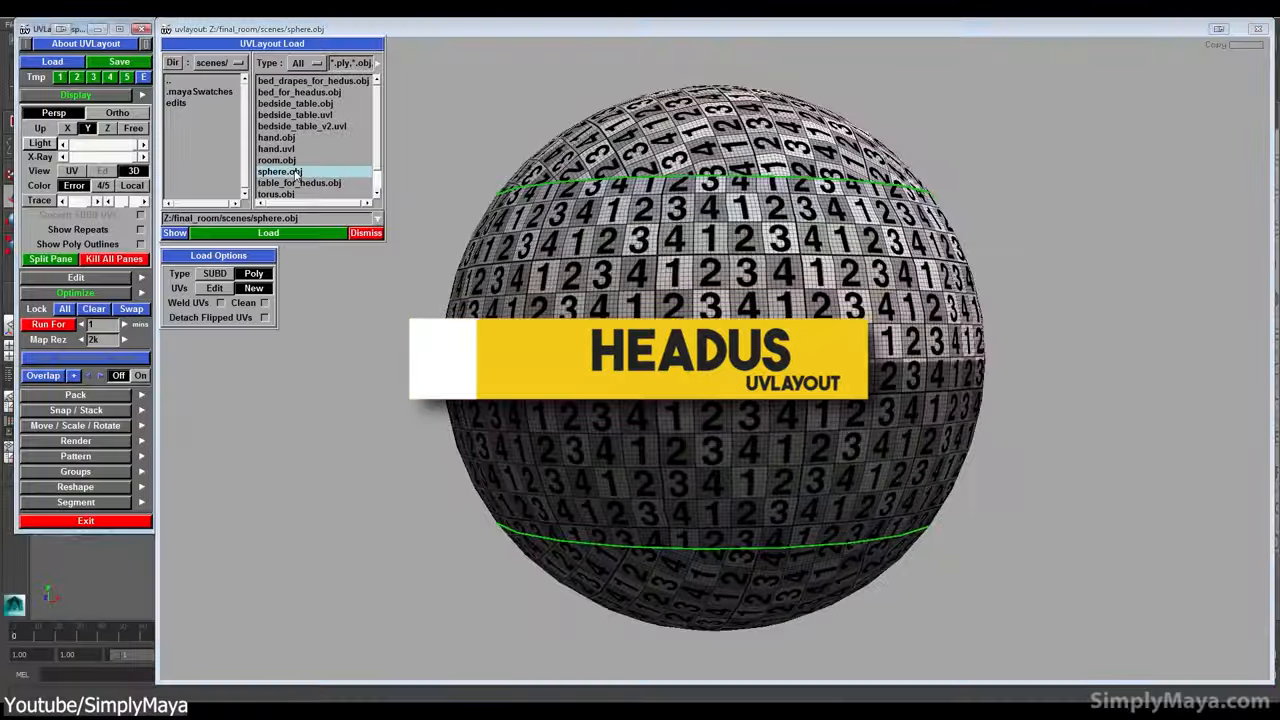
pyautogui.click(268, 232)
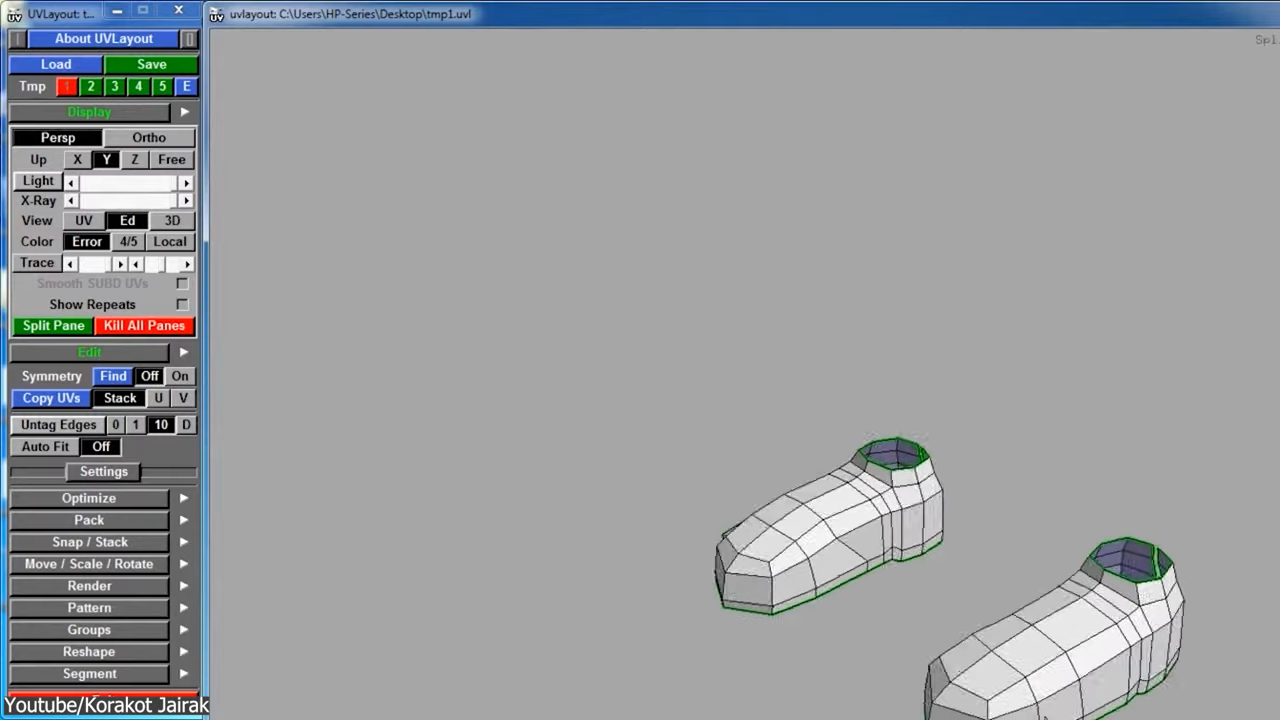
# Unwrap sphere.obj by cutting seams and flattening it into a band and two caps.
pyautogui.click(83, 220)
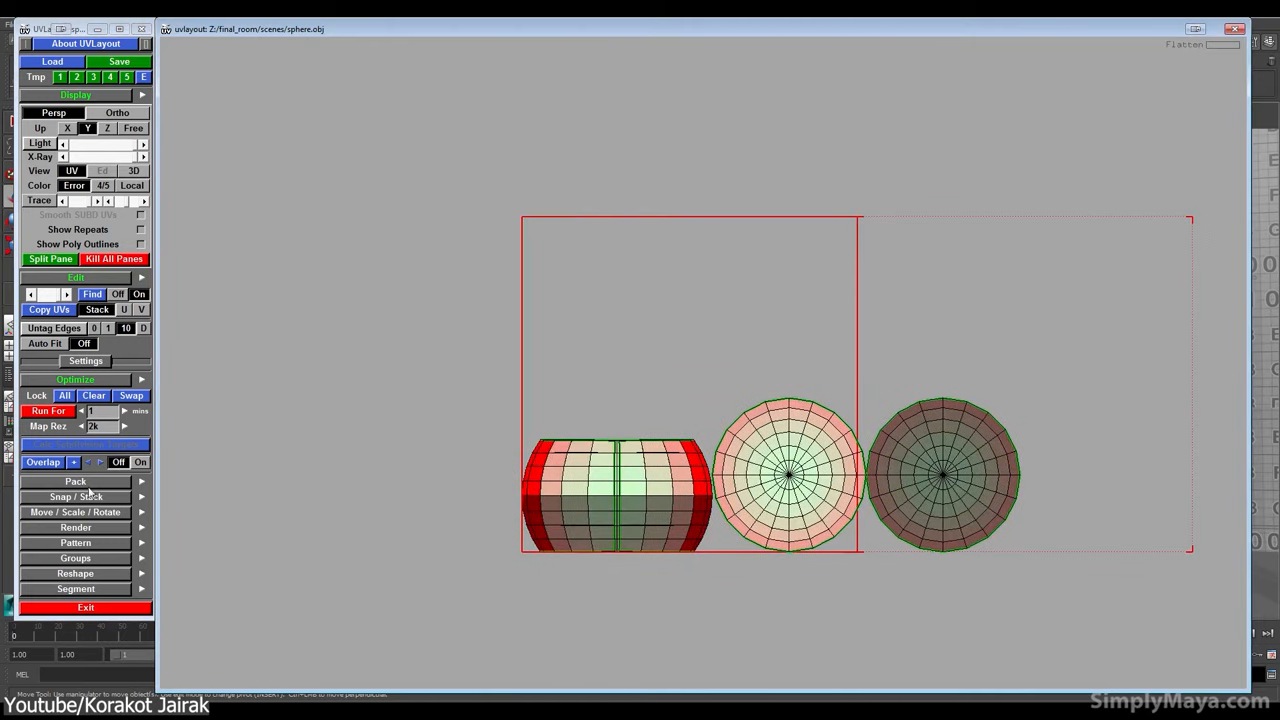
pyautogui.click(50, 411)
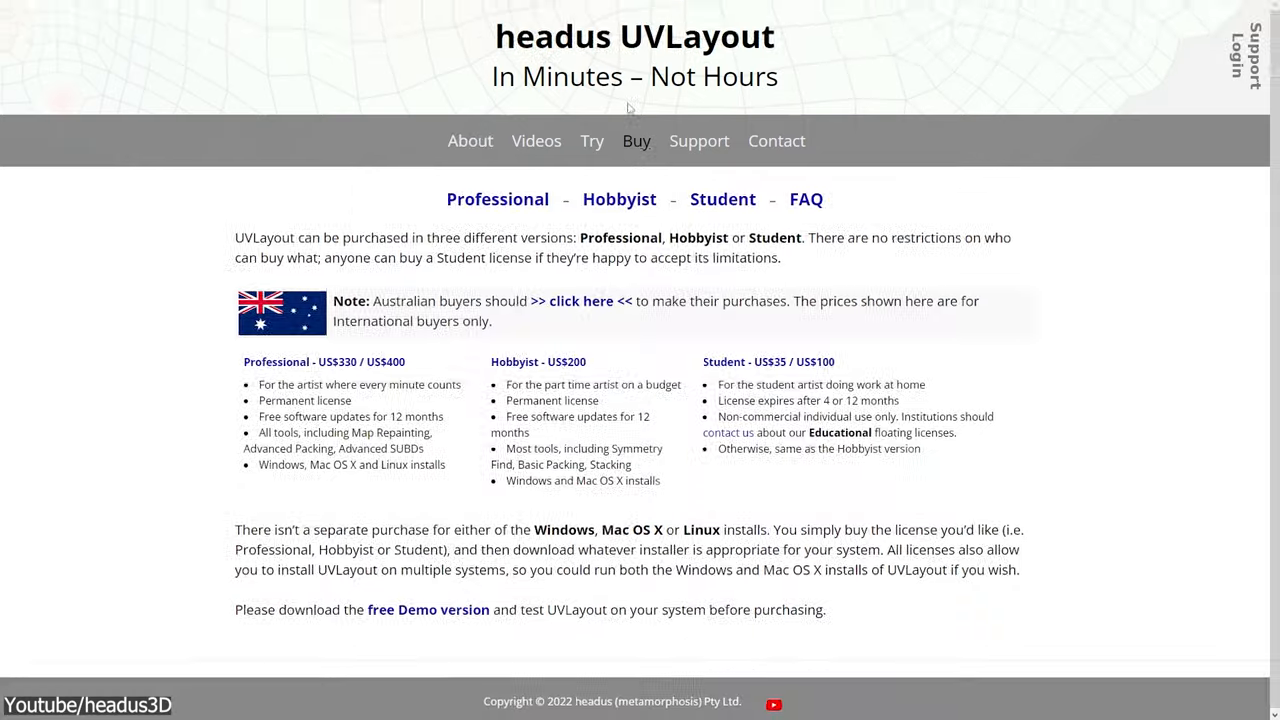
# Scroll the UVLayout Buy page through the Professional, Hobbyist and Student licences.
pyautogui.scroll(-3)
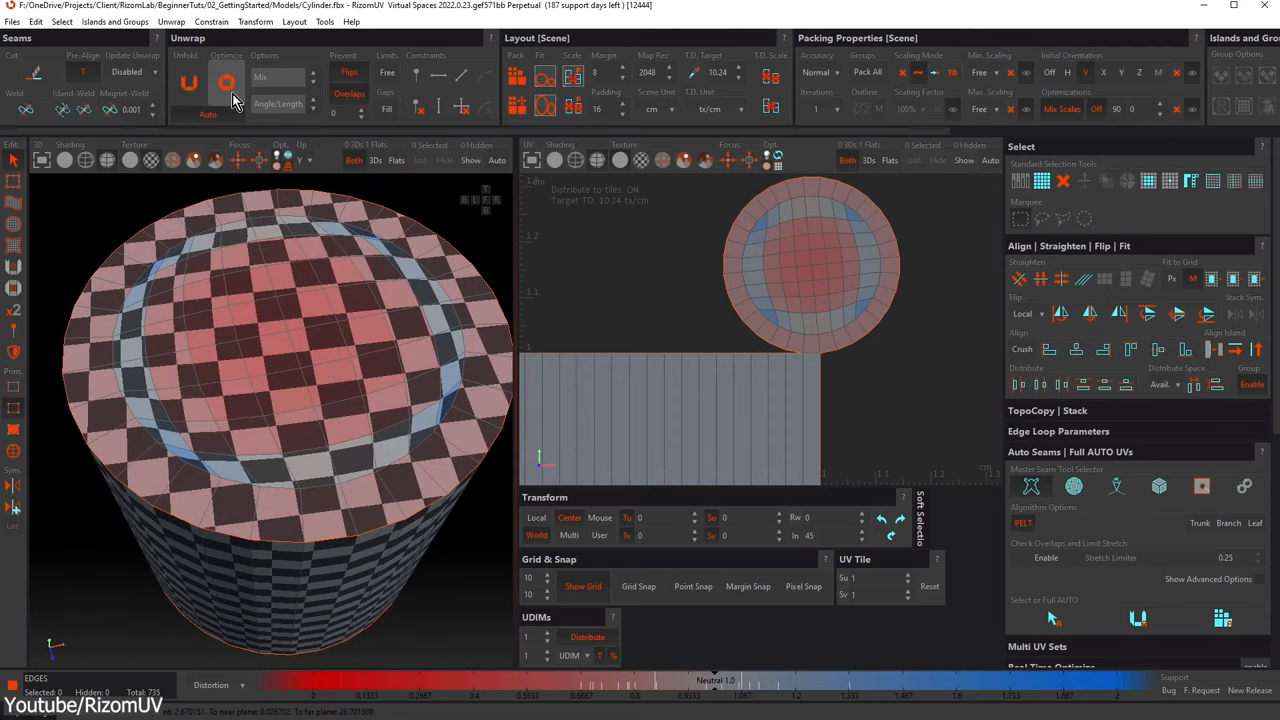
# Run Optimize on the cylinder's UV islands in RizomUV's Unwrap panel.
pyautogui.click(226, 82)
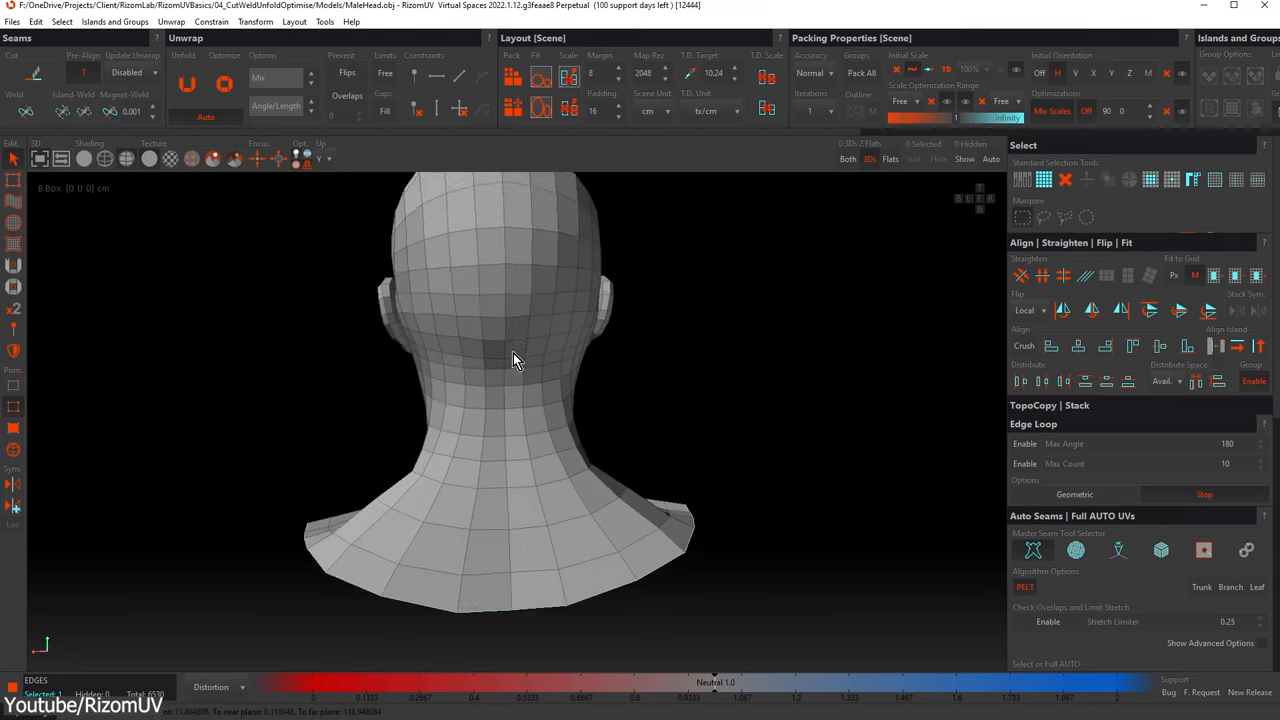
# Cut a seam along the back of the male head and Unfold it.
pyautogui.moveTo(515, 360); pyautogui.dragTo(685, 380)
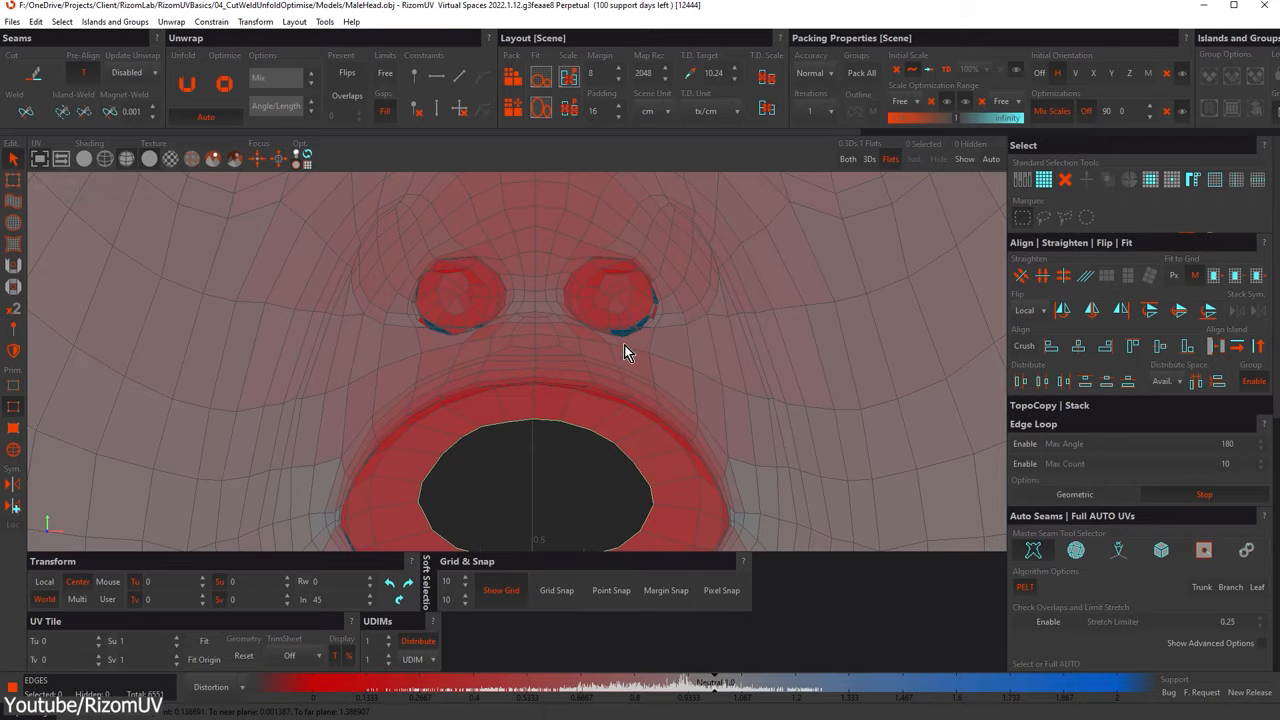
pyautogui.click(347, 73)
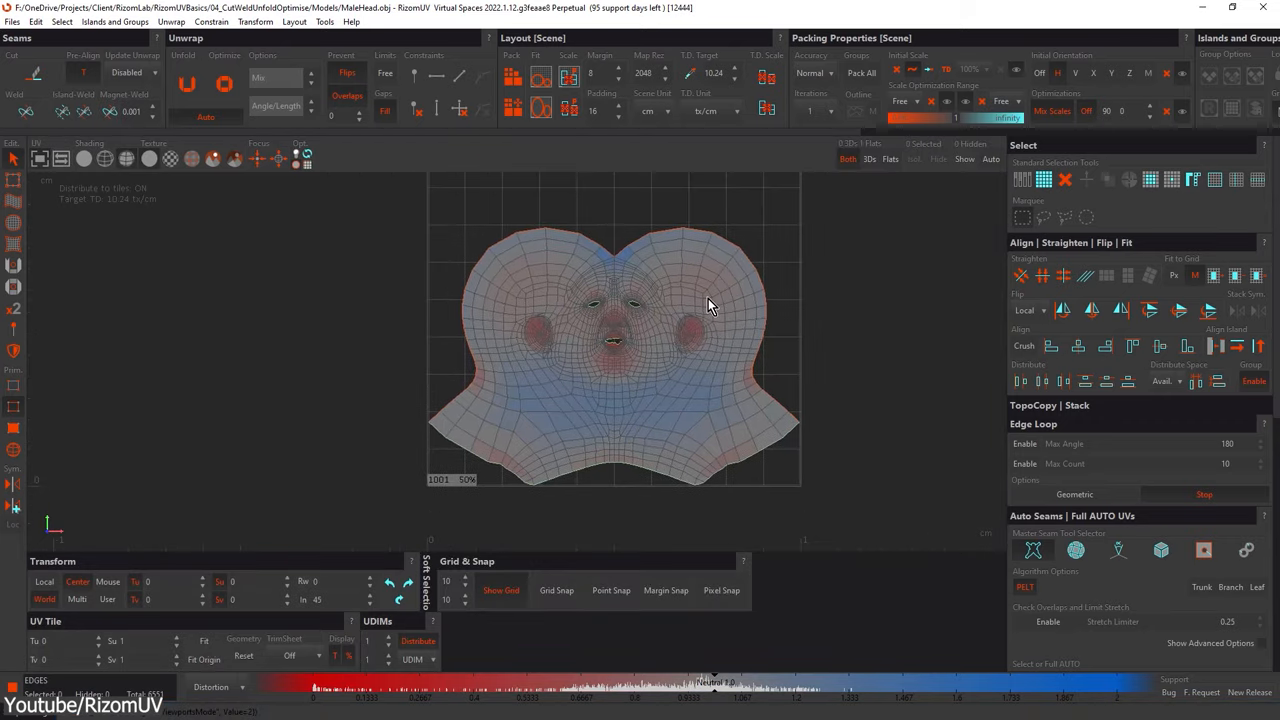
pyautogui.click(640, 248)
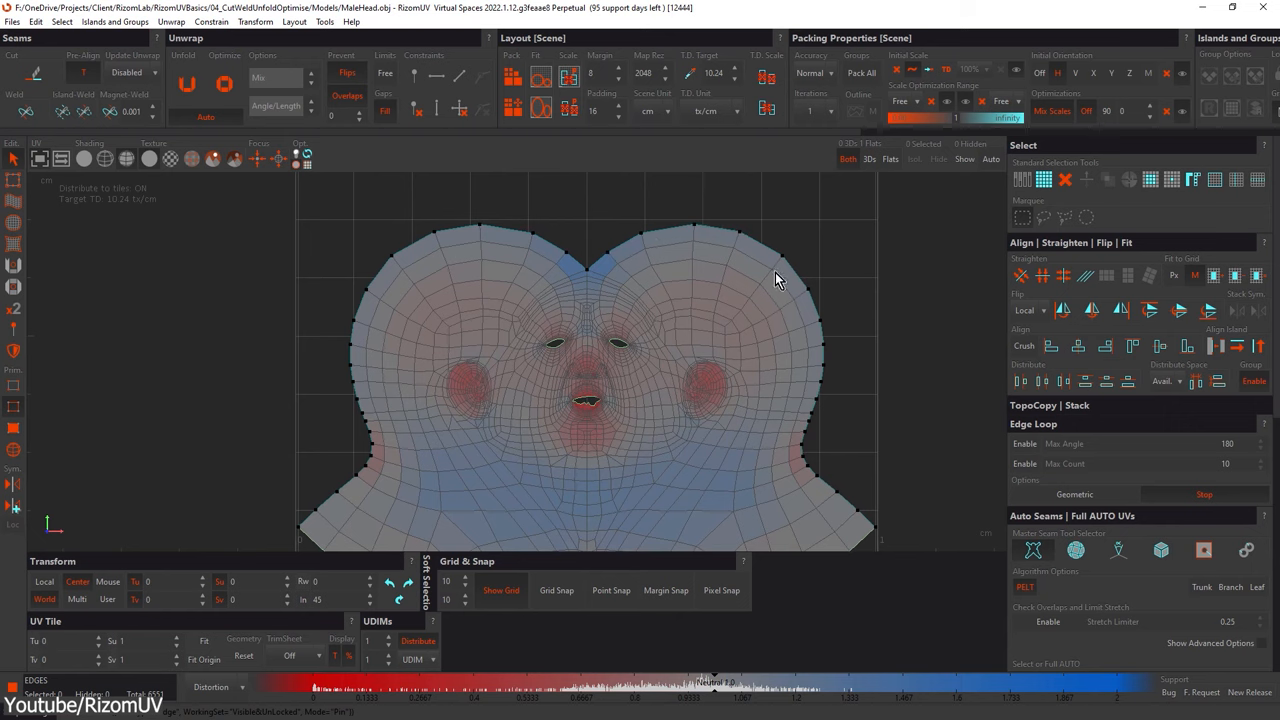
pyautogui.click(186, 84)
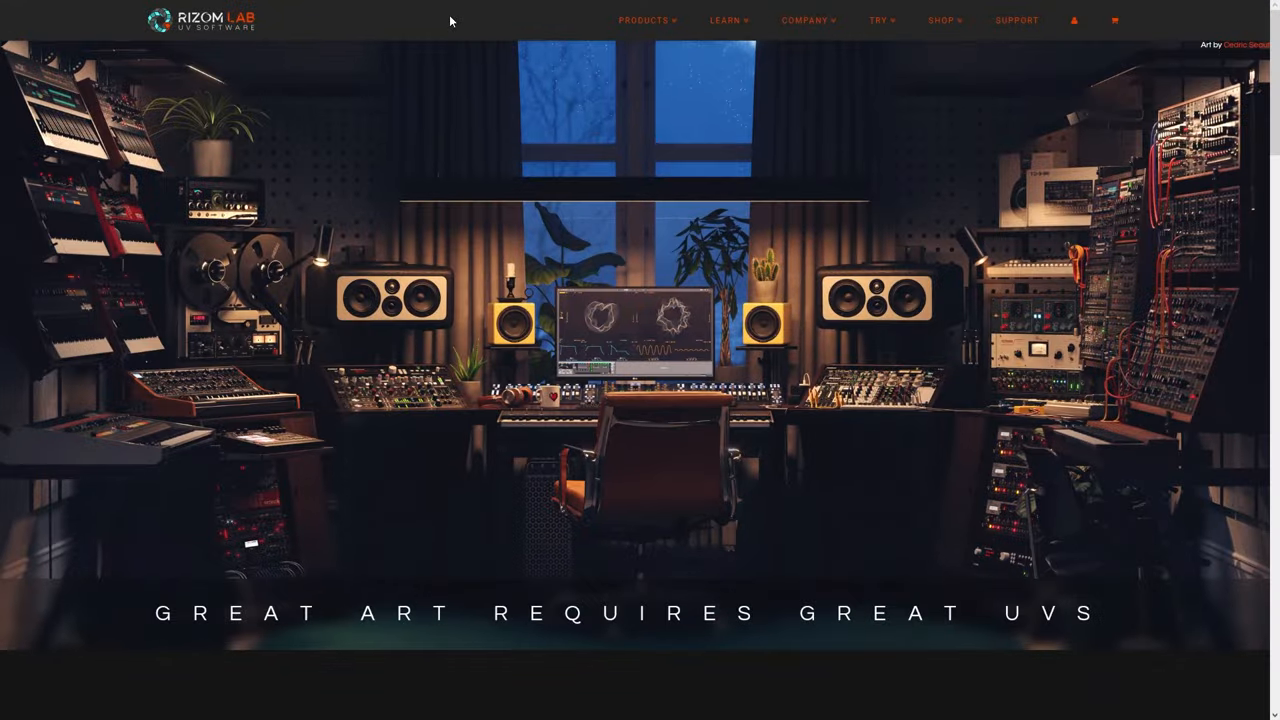
# Scroll the RizomUV shop page to see the Pro licence prices.
pyautogui.scroll(-3)
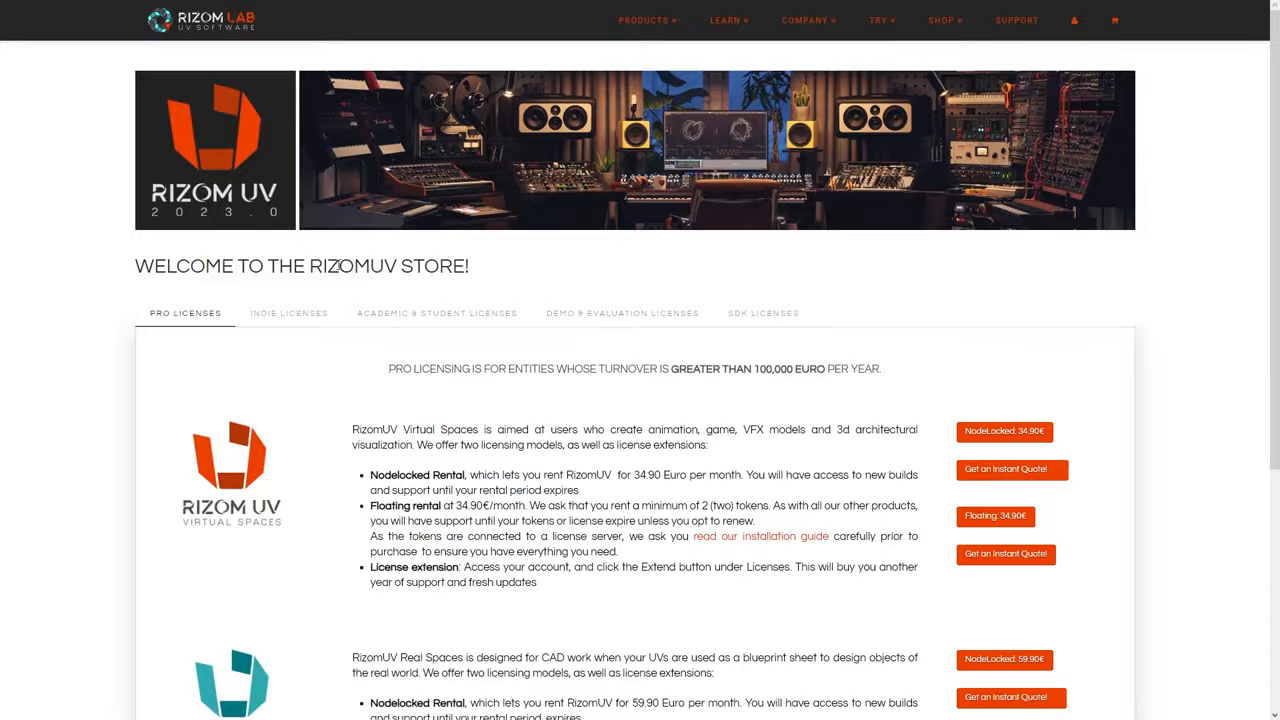
pyautogui.scroll(-3)
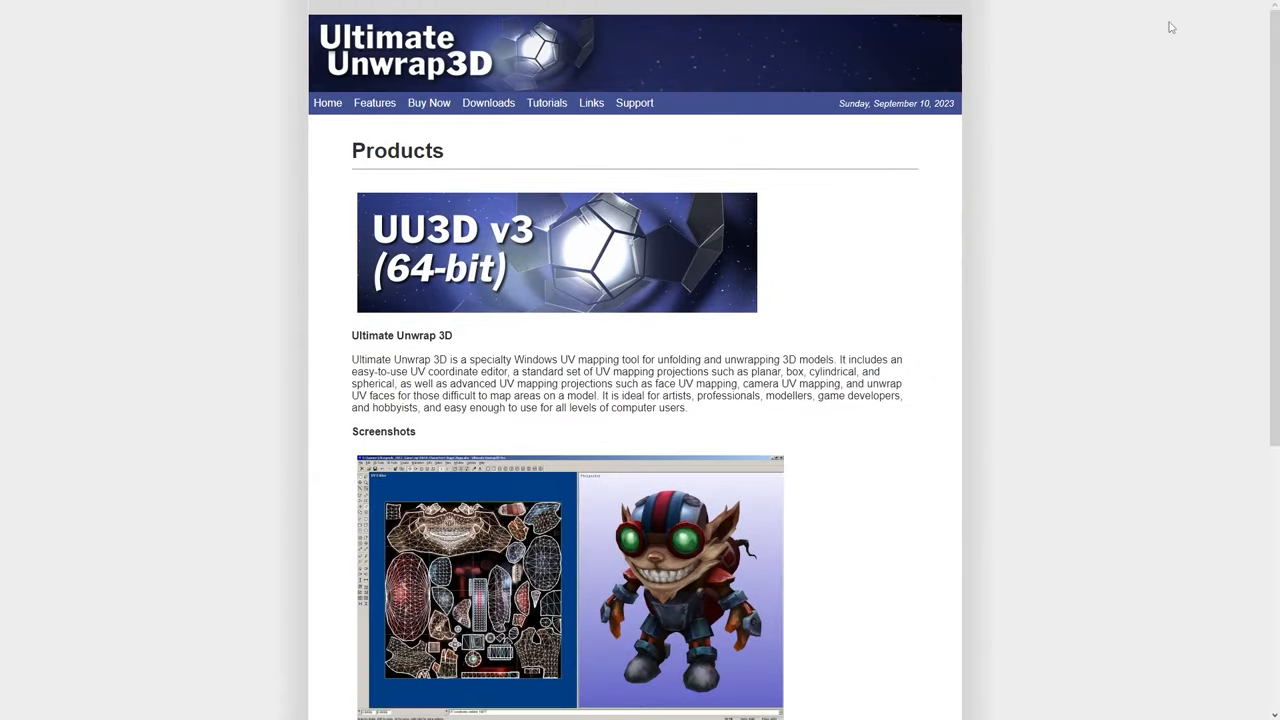
pyautogui.scroll(-3)
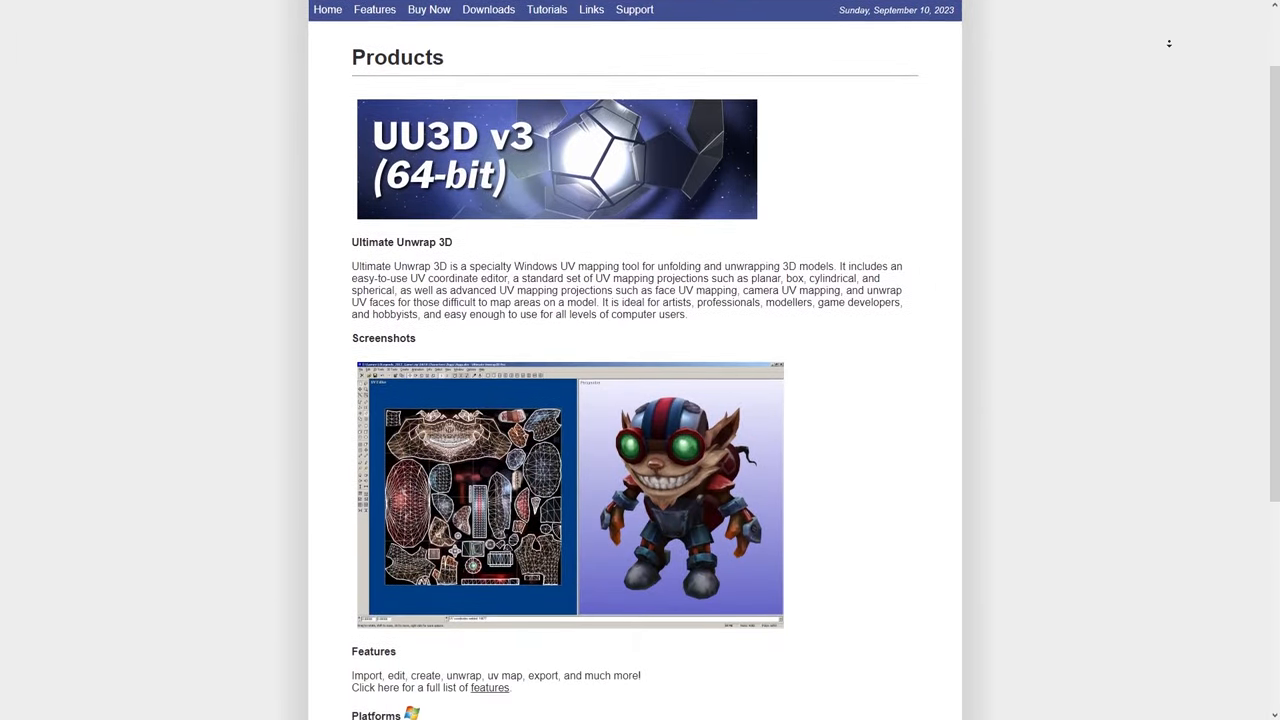
pyautogui.scroll(-3)
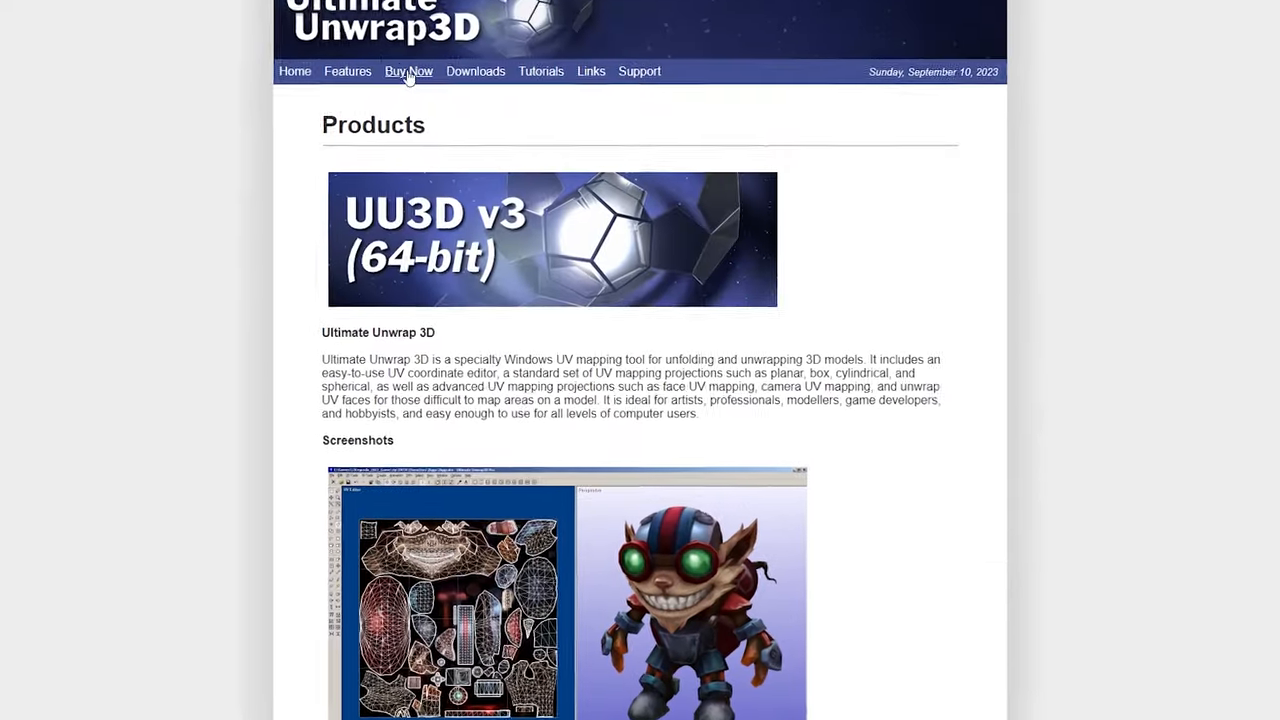
pyautogui.click(408, 71)
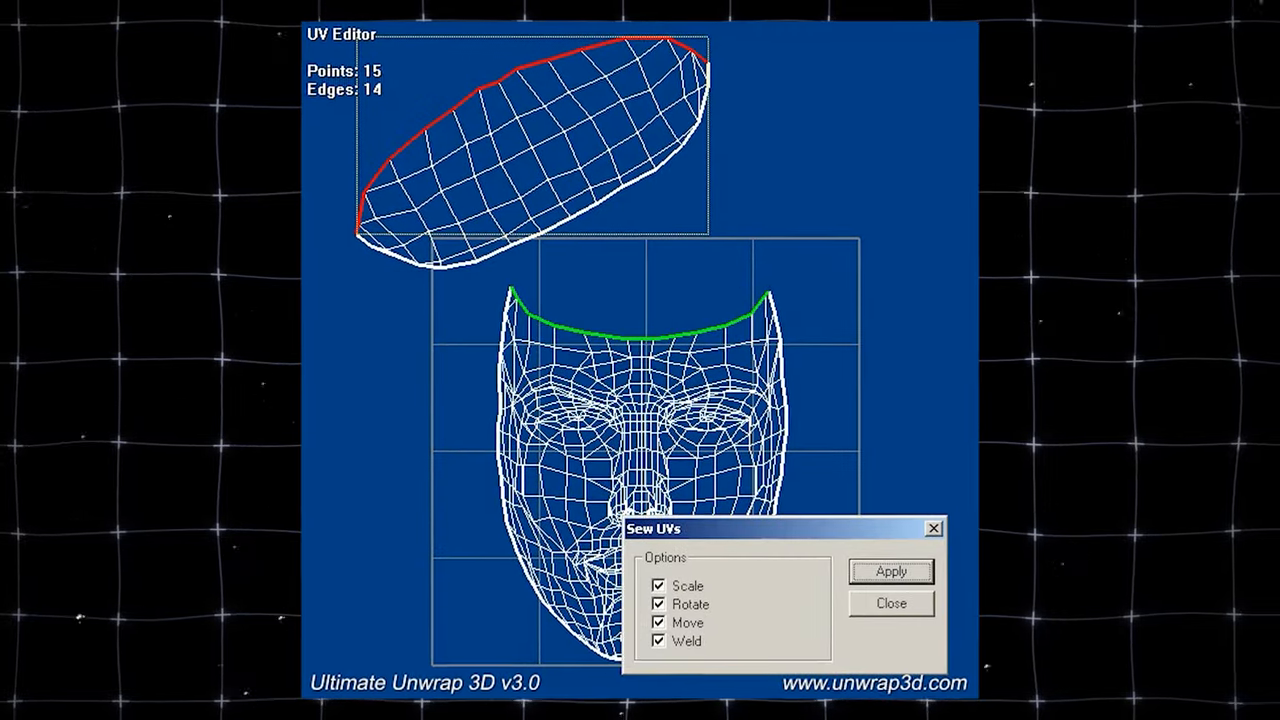
# Show the G8f figure's overlapping UVs in the UV Editor.
pyautogui.click(889, 571)
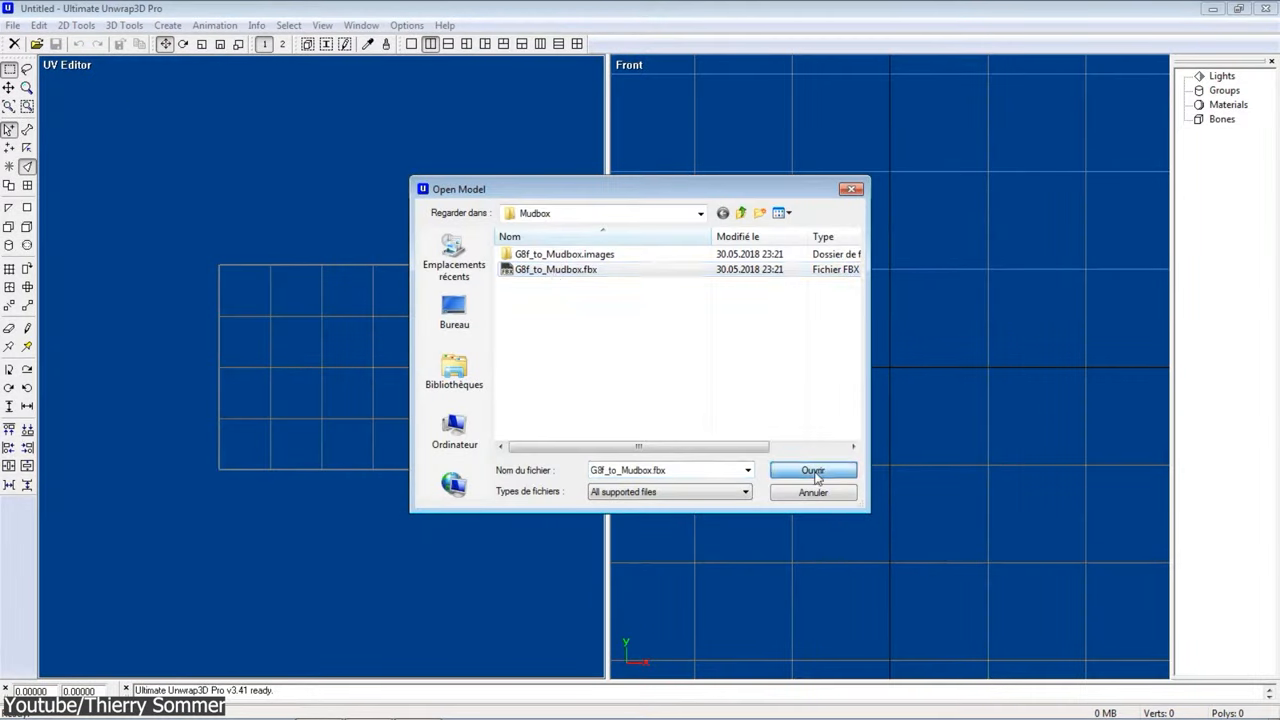
pyautogui.click(812, 470)
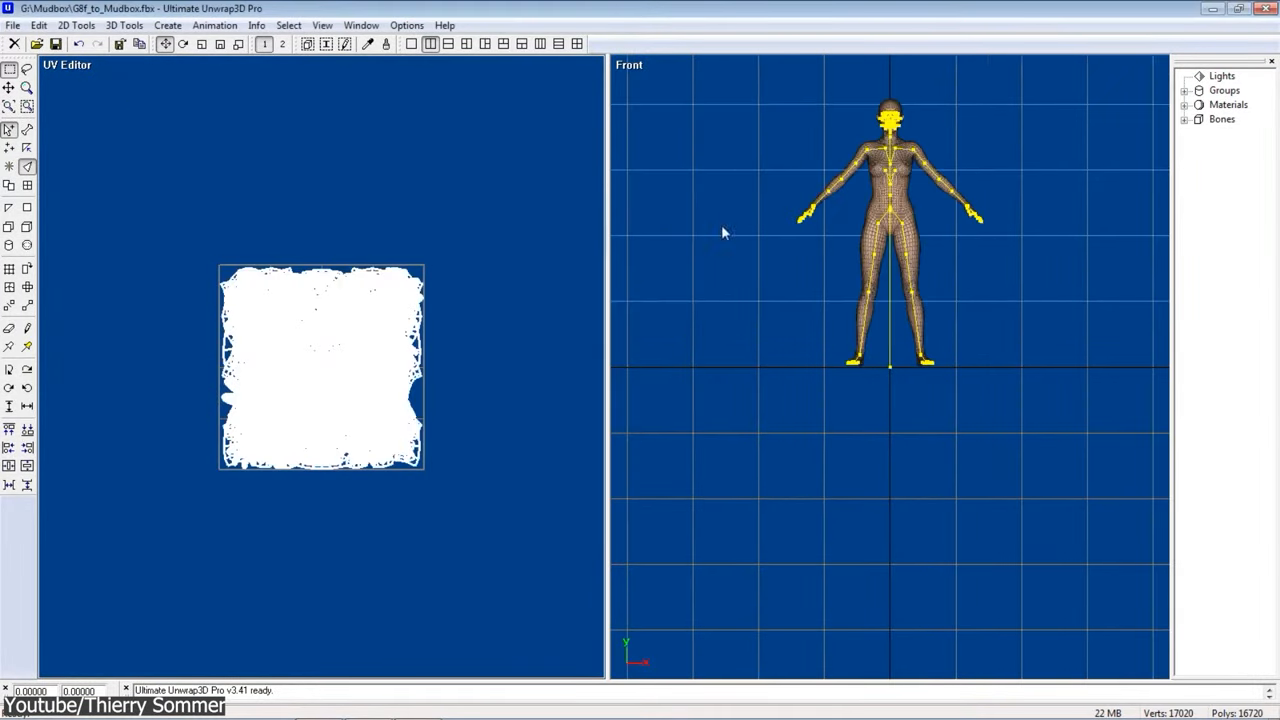
pyautogui.click(1229, 133)
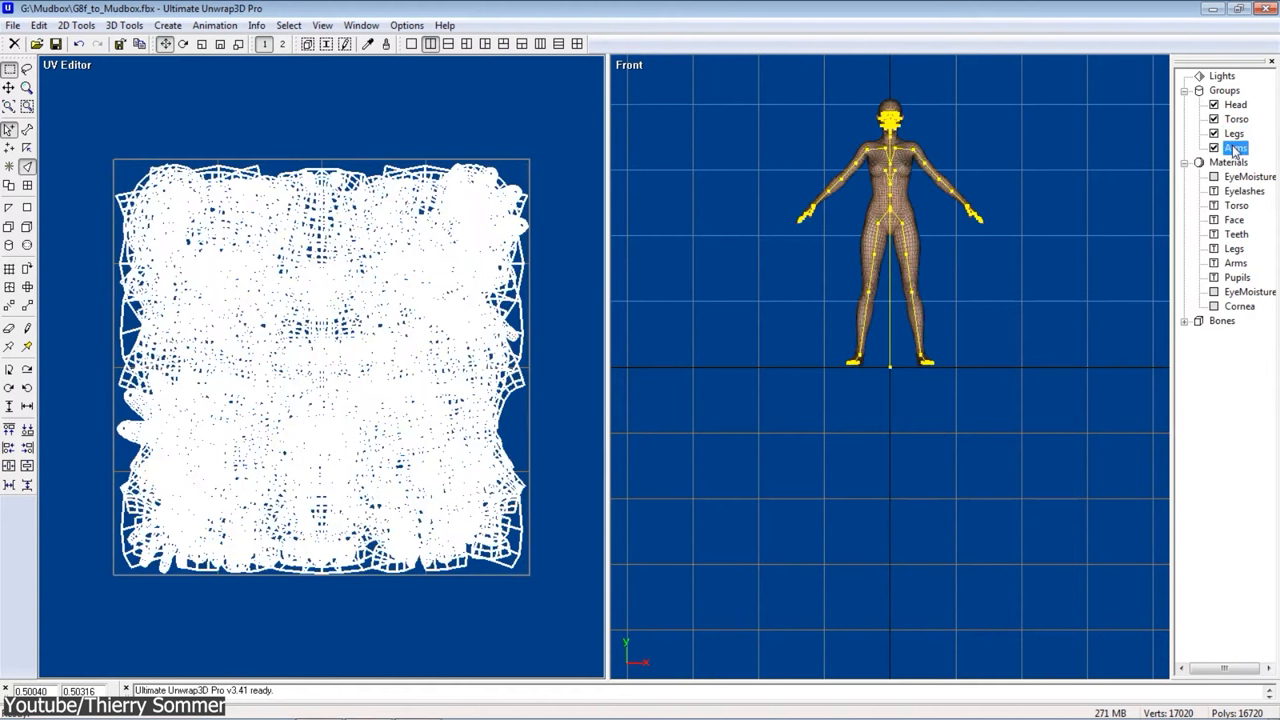
# Right-click the Arms group, then scroll the Features page to the Pro Version list.
pyautogui.rightClick(1235, 147)
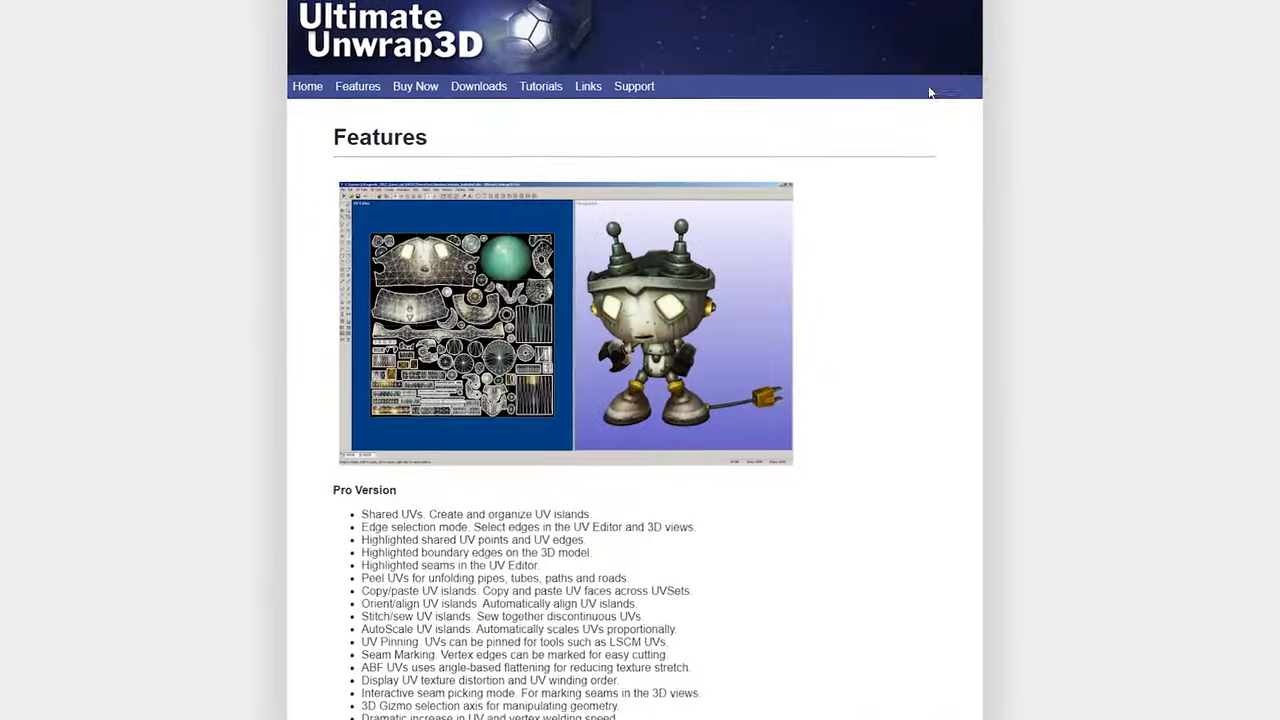
pyautogui.scroll(-3)
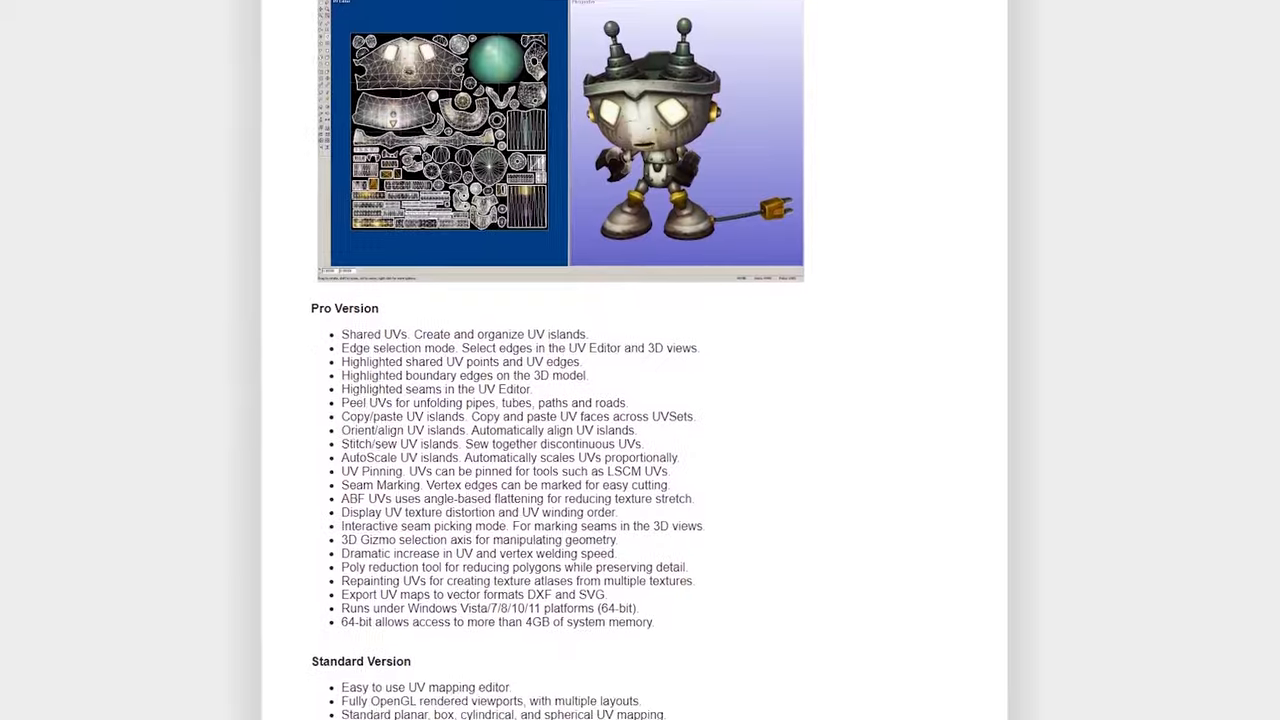
pyautogui.scroll(-3)
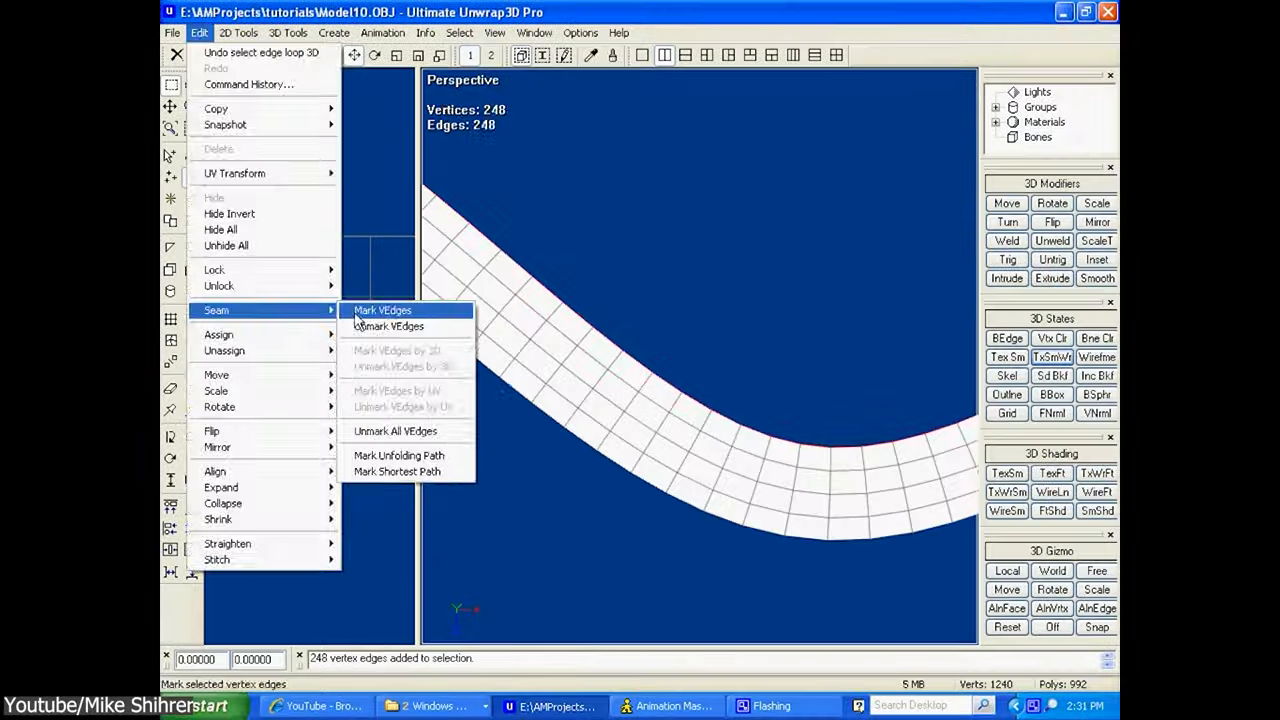
# Mark the 248-edge loop as a seam with Edit > Seam > Mark VEdges.
pyautogui.click(382, 310)
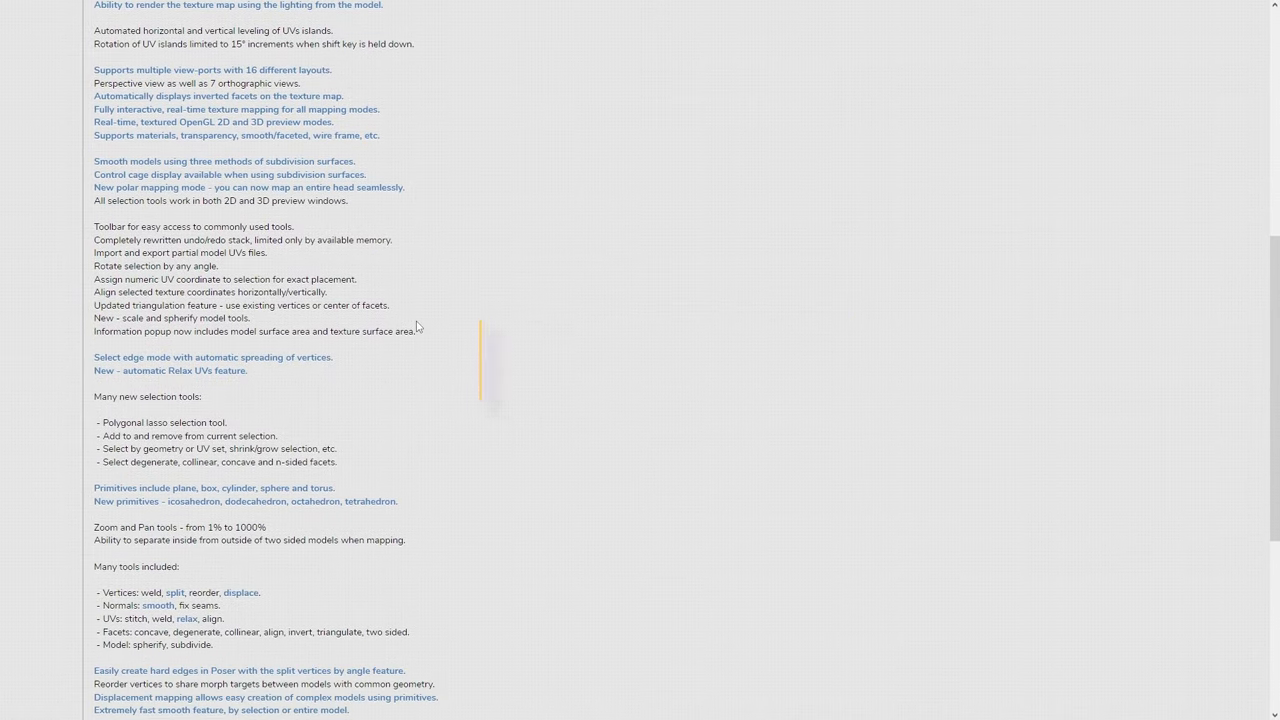
# Scroll the UVMapper Pro features page, return to top, and go to the gallery.
pyautogui.scroll(-3)
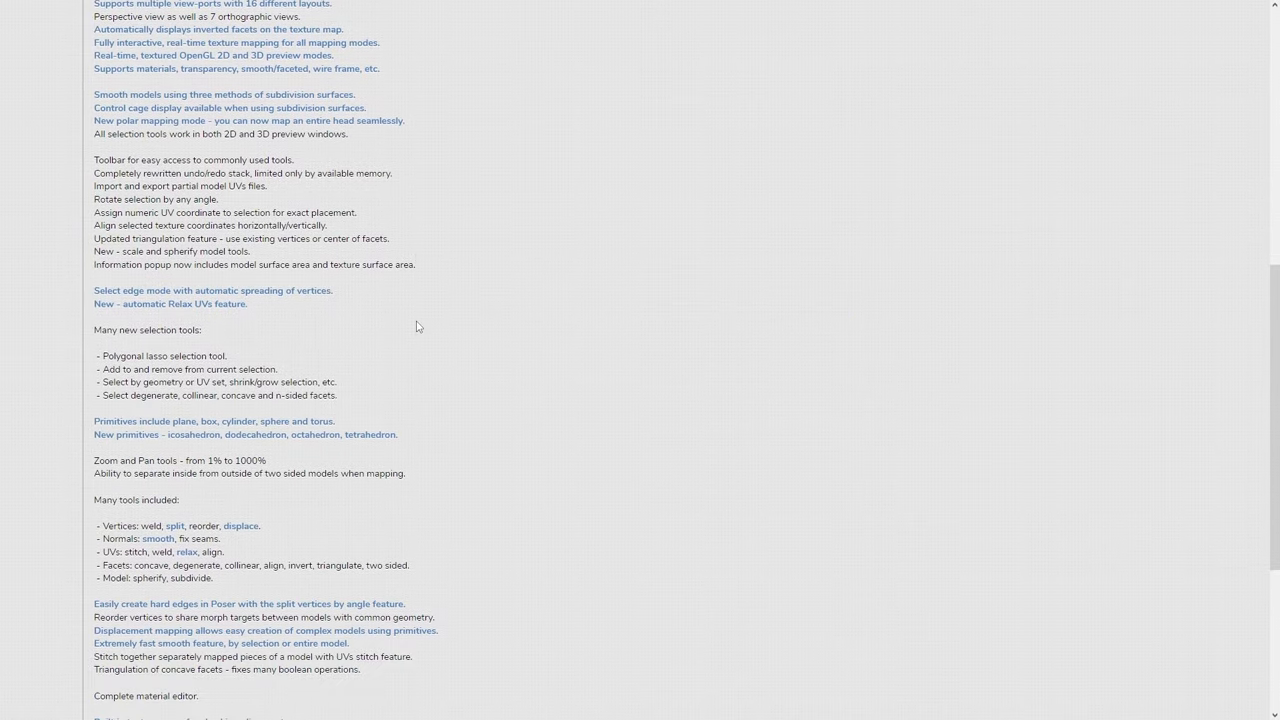
pyautogui.click(44, 221)
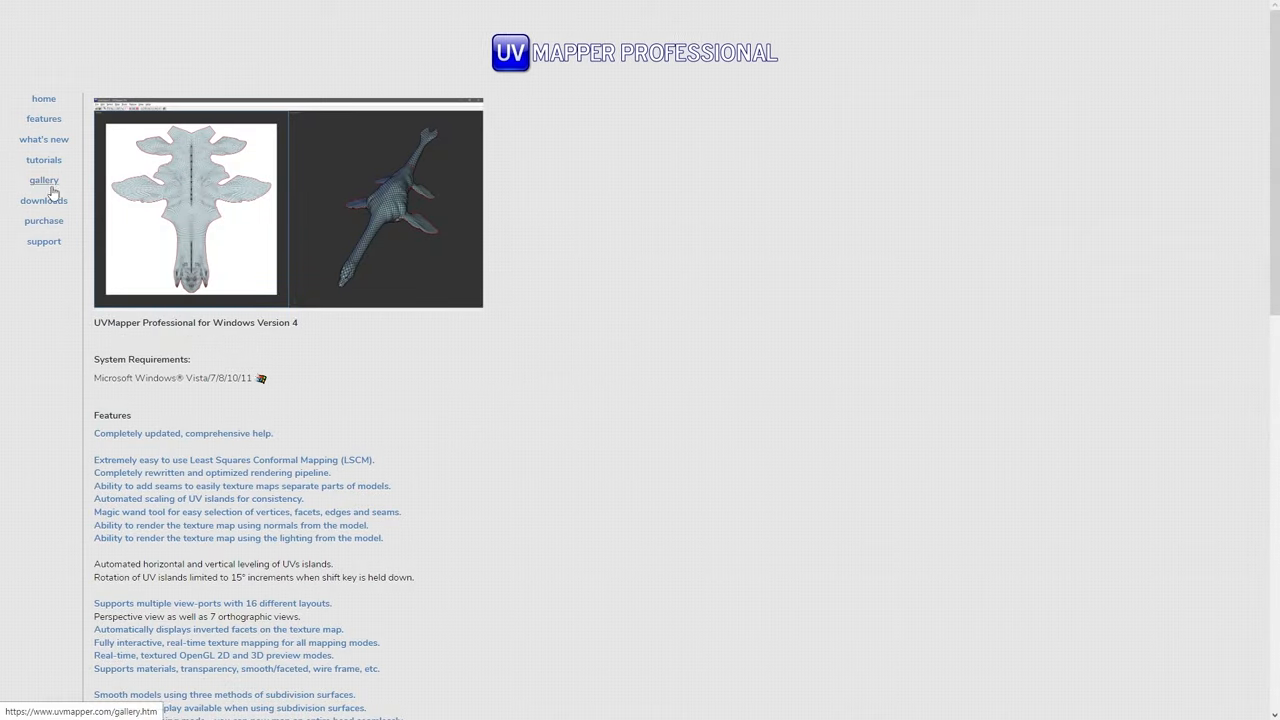
pyautogui.click(43, 159)
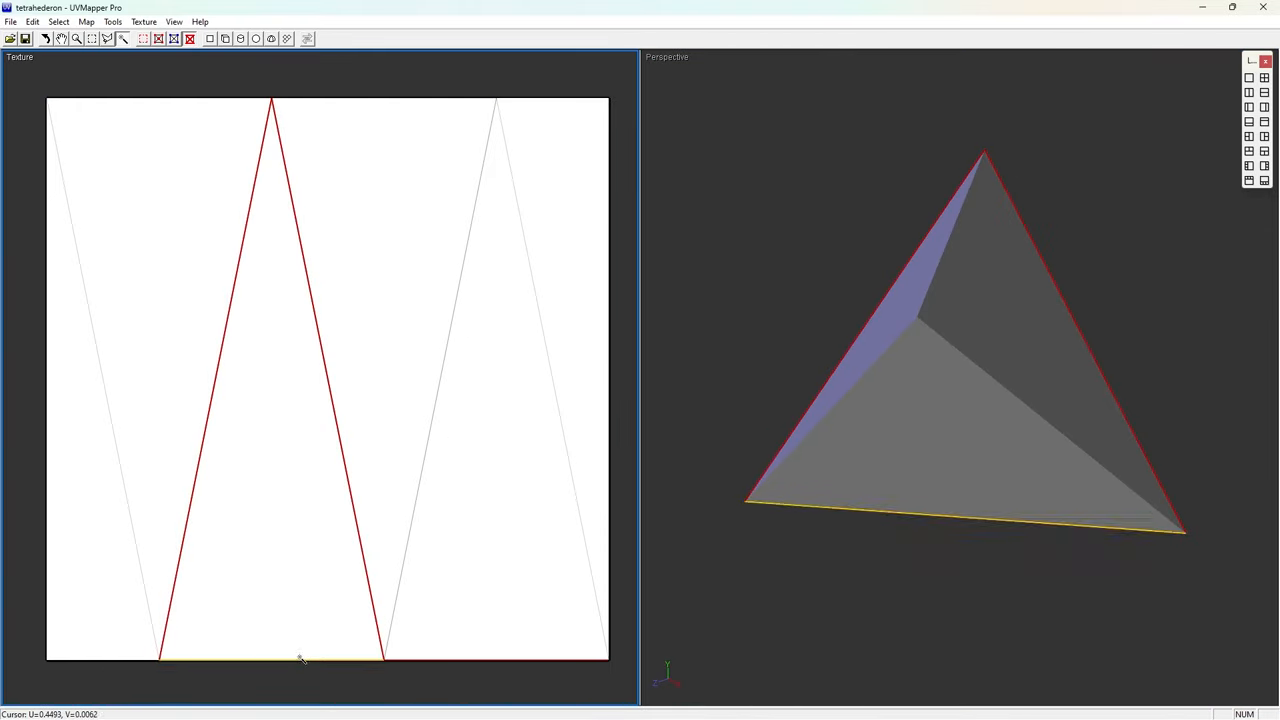
# Texture the tetrahedron and apply Box Mapping with Split front/back and Gaps in Map.
pyautogui.click(143, 21)
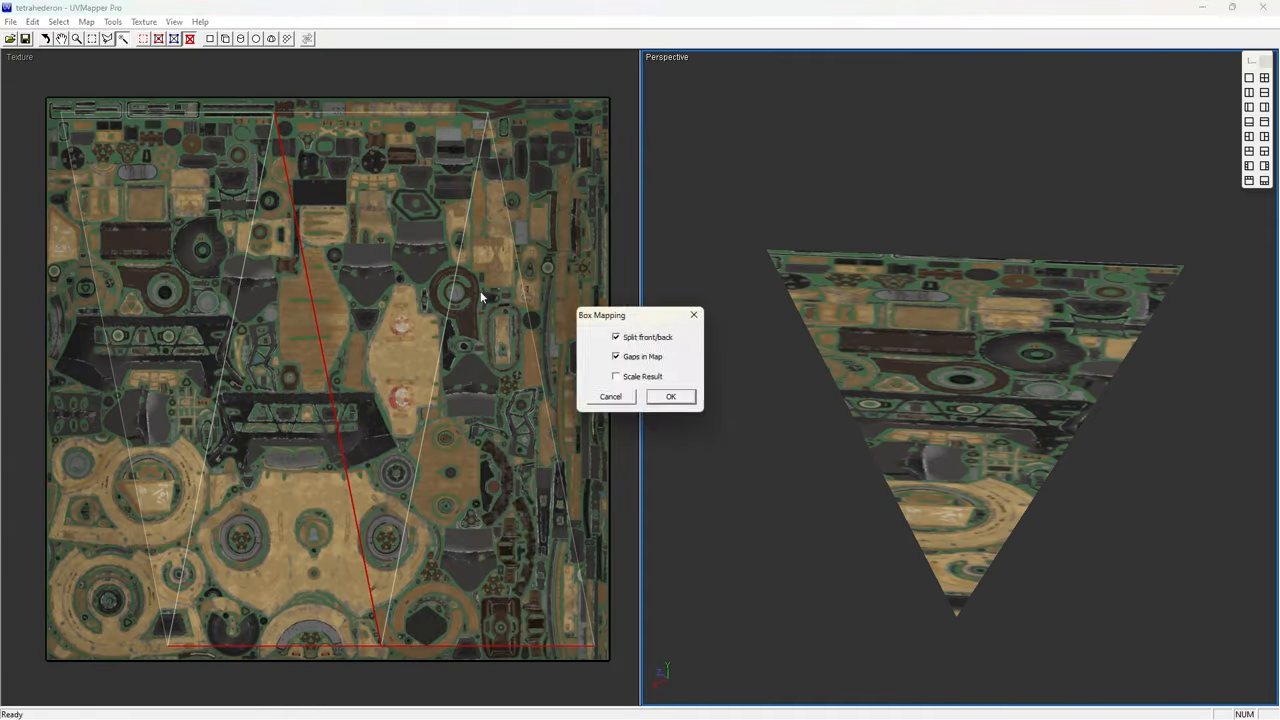
pyautogui.click(670, 396)
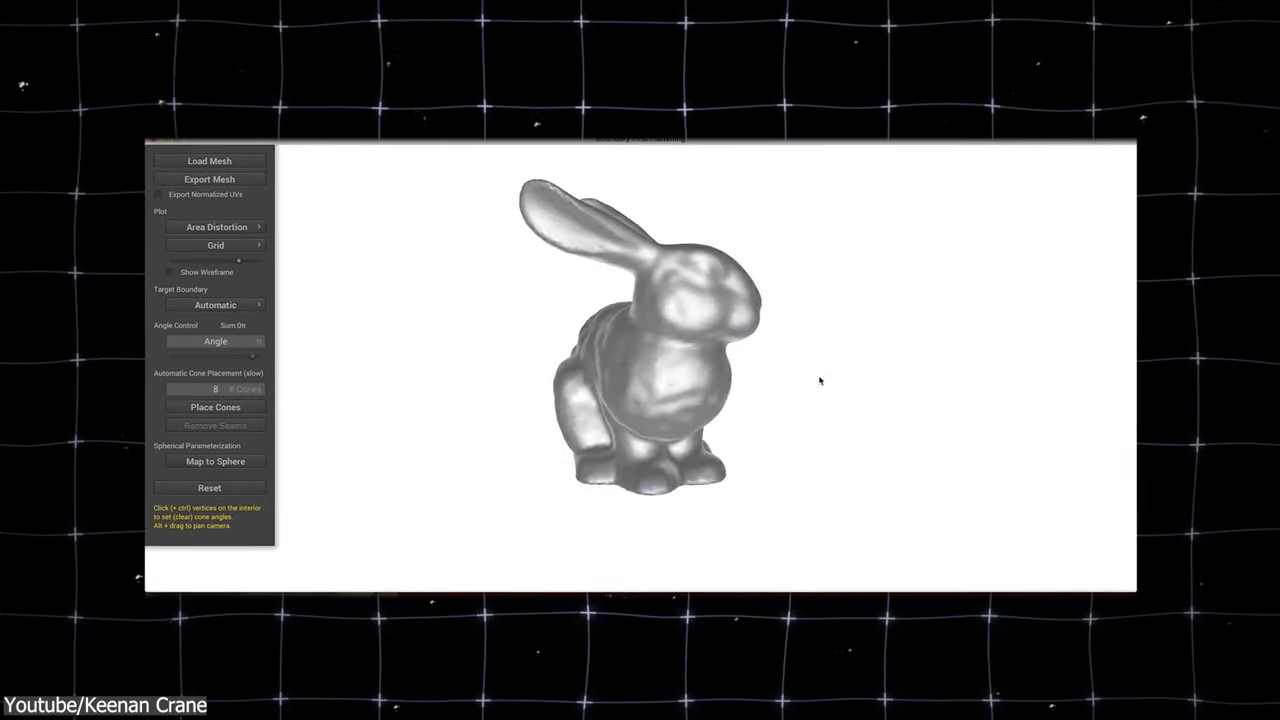
# Map the bunny onto a sphere, remove its pattern, and try then revert Edit Boundary.
pyautogui.click(215, 245)
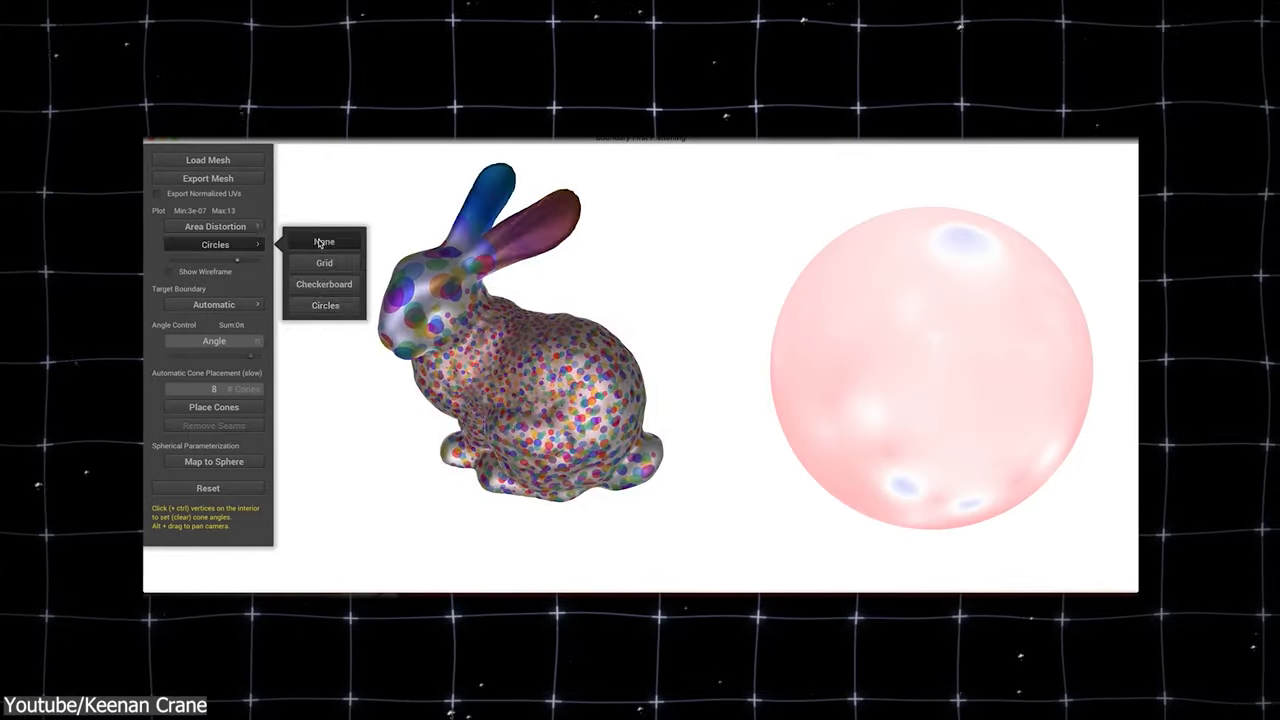
pyautogui.click(324, 241)
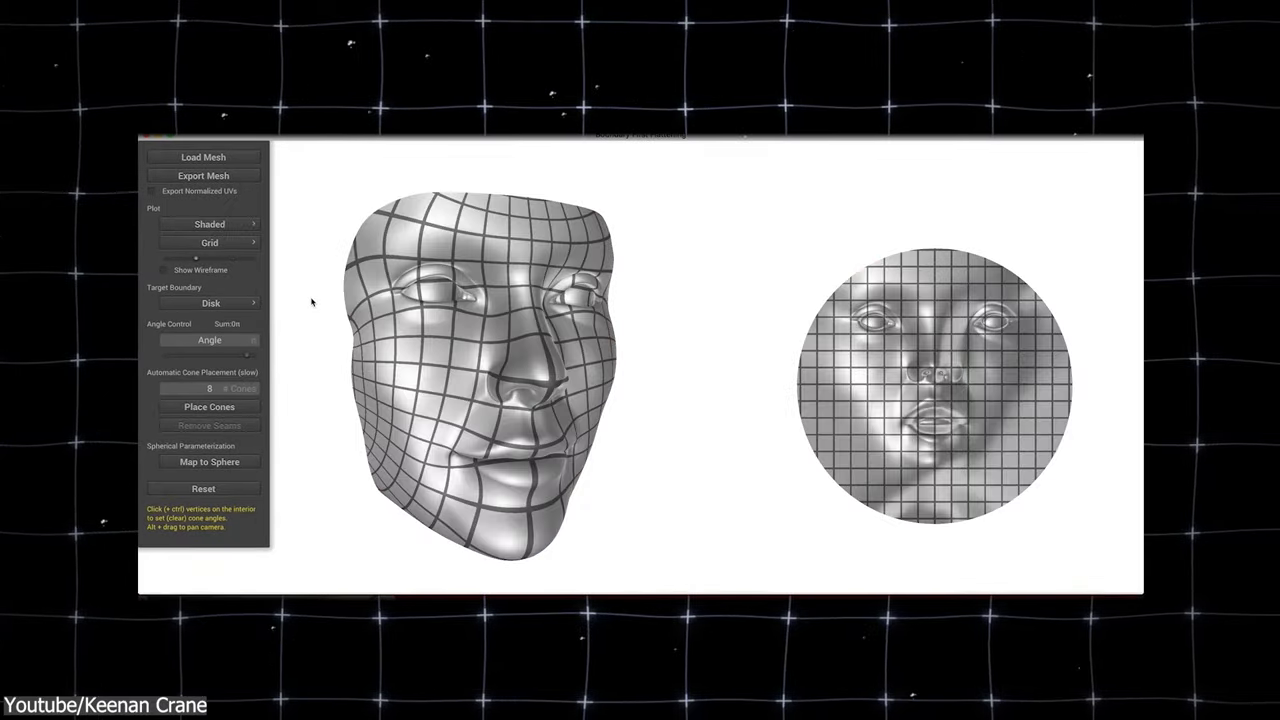
pyautogui.click(209, 302)
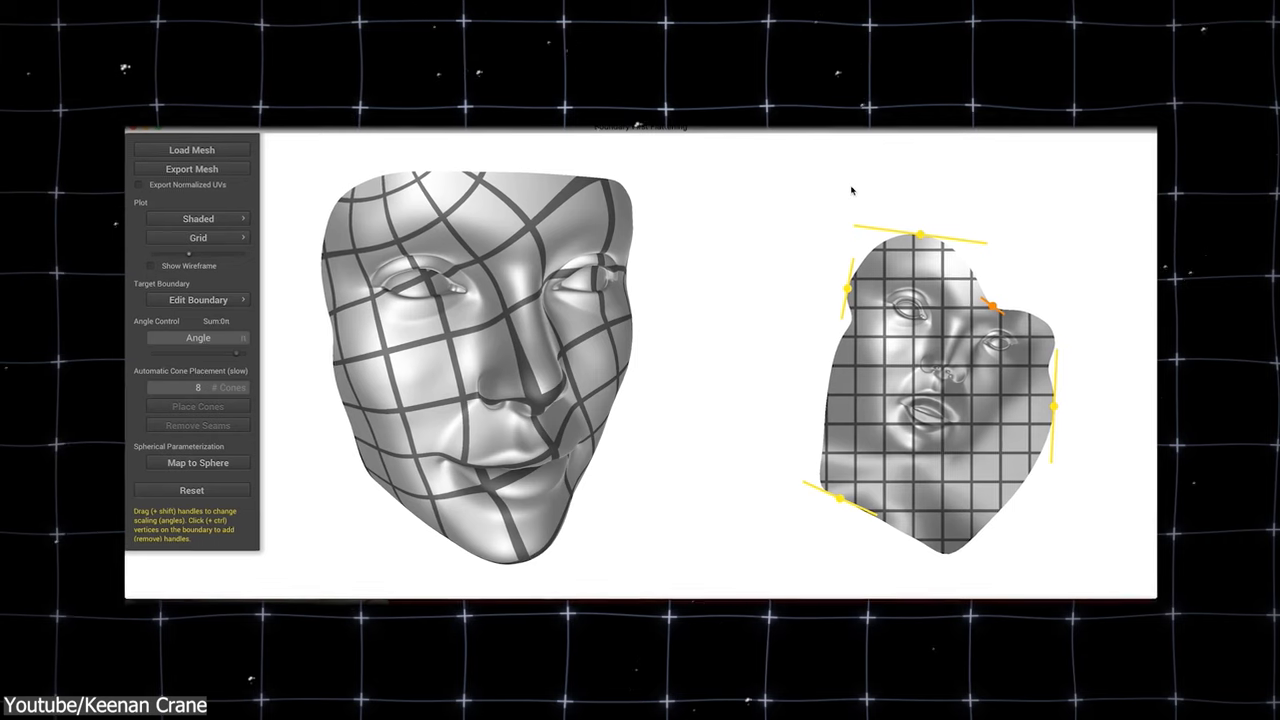
pyautogui.click(198, 218)
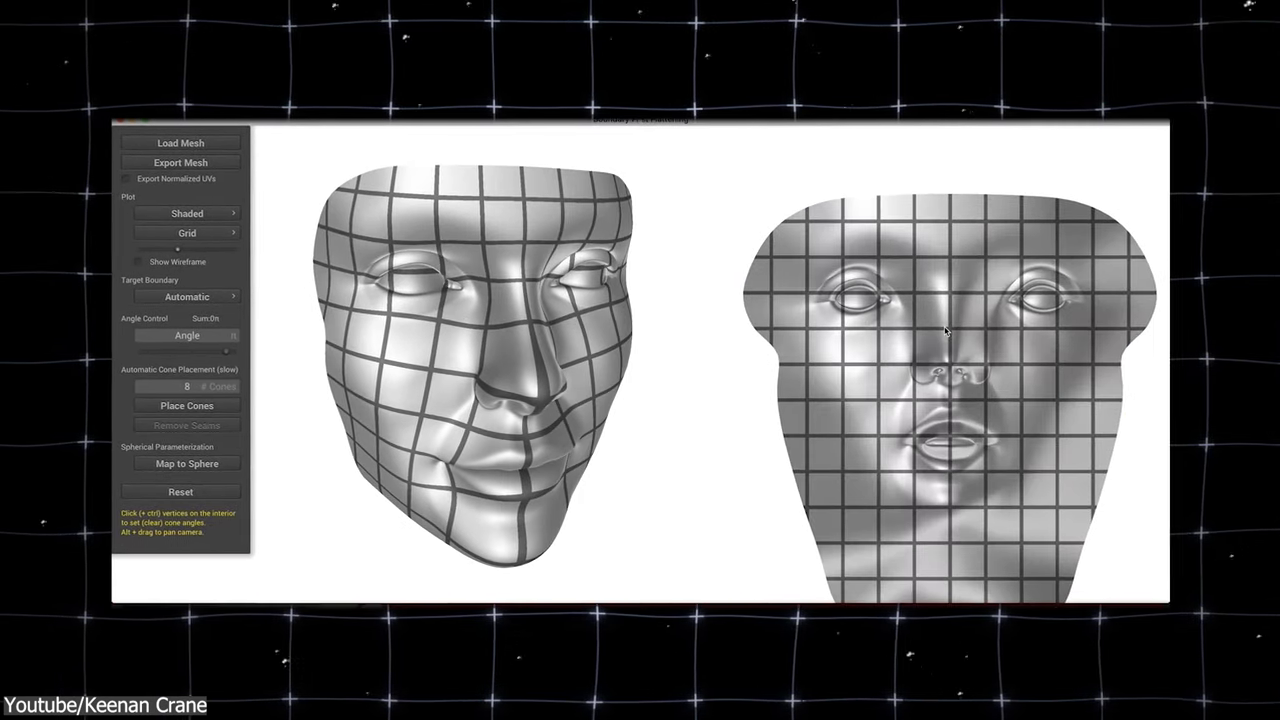
# Plot area distortion on the surface with the wireframe shown.
pyautogui.click(186, 213)
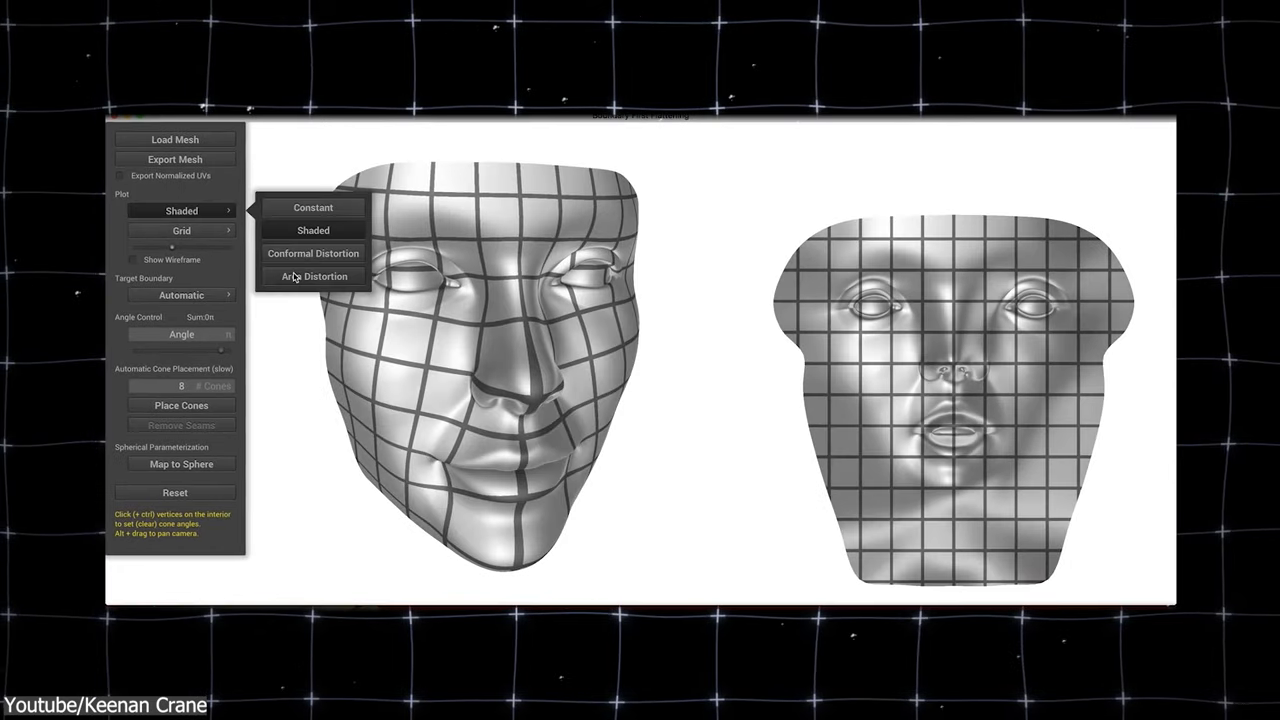
pyautogui.click(313, 276)
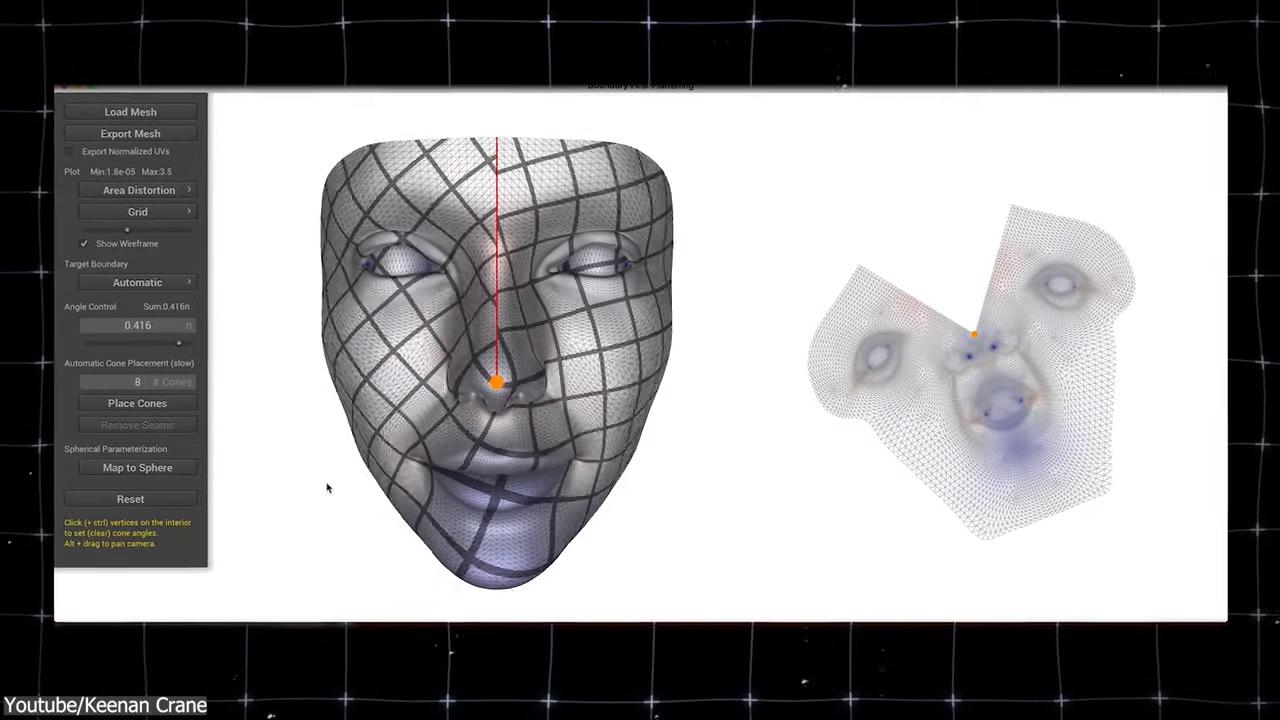
pyautogui.click(139, 190)
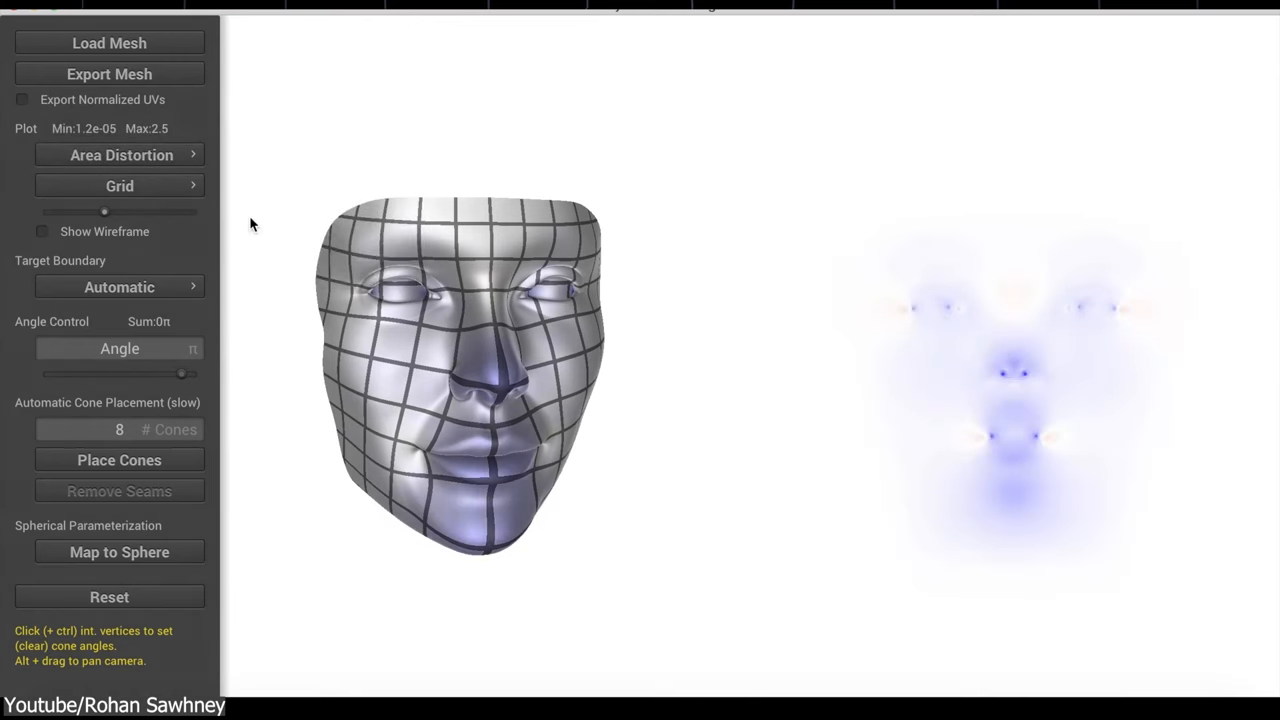
# Switch the plot to Shaded and try Edit Boundary before returning to Automatic.
pyautogui.click(120, 154)
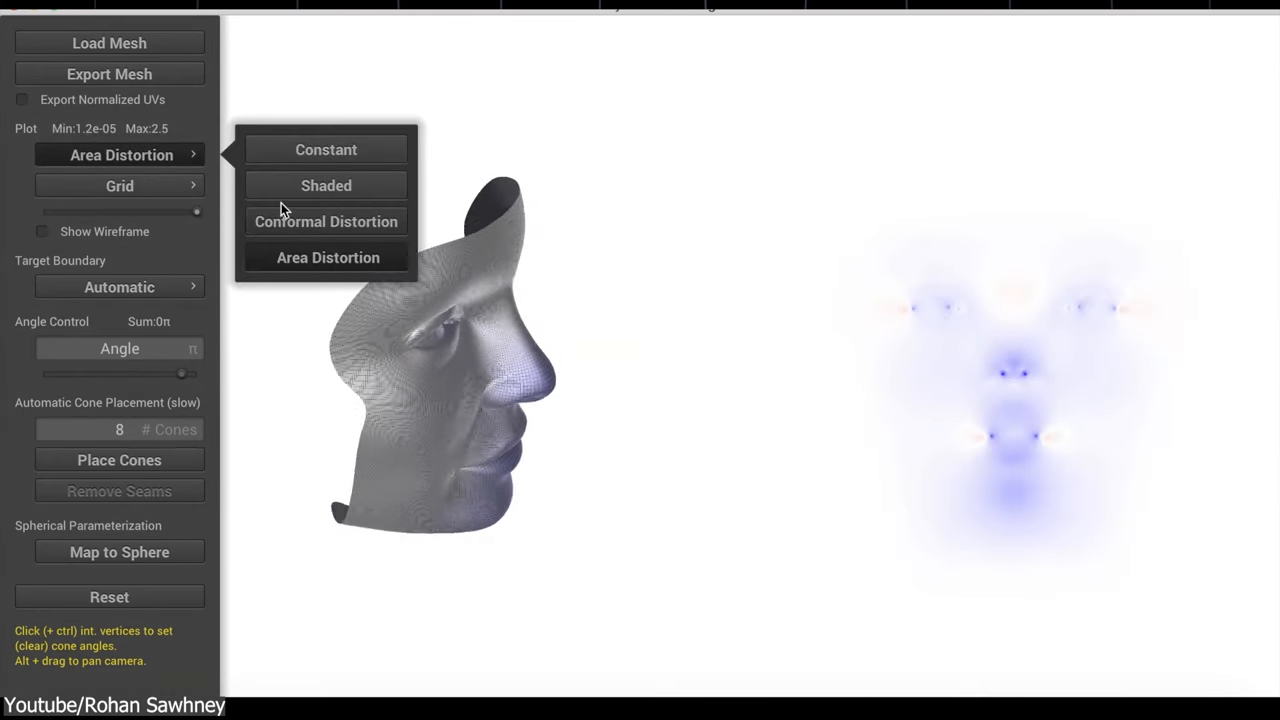
pyautogui.click(326, 185)
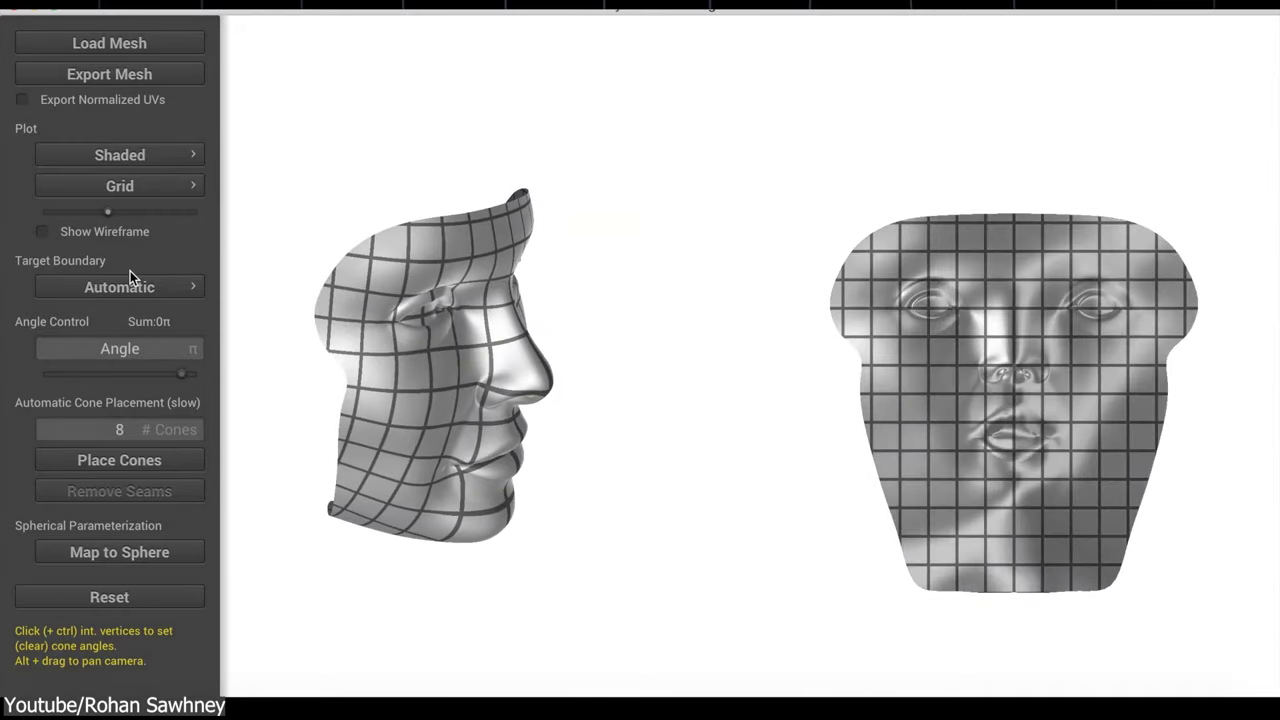
pyautogui.click(119, 287)
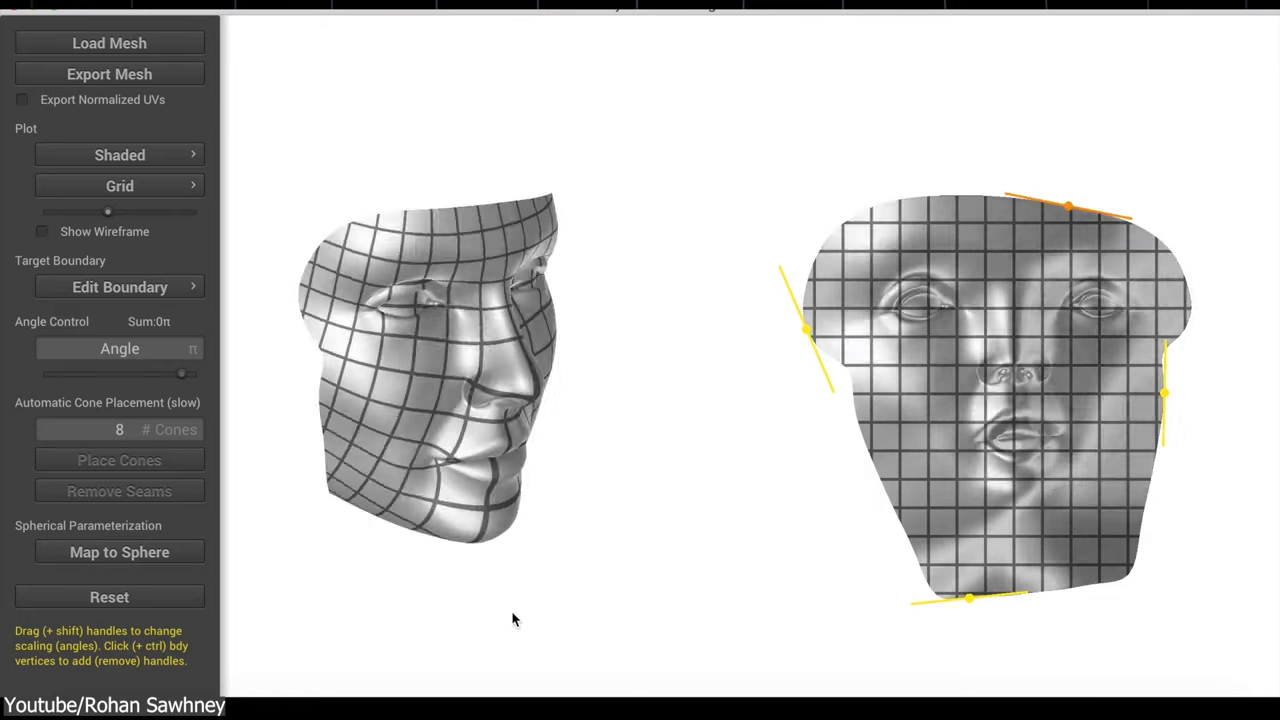
pyautogui.click(119, 287)
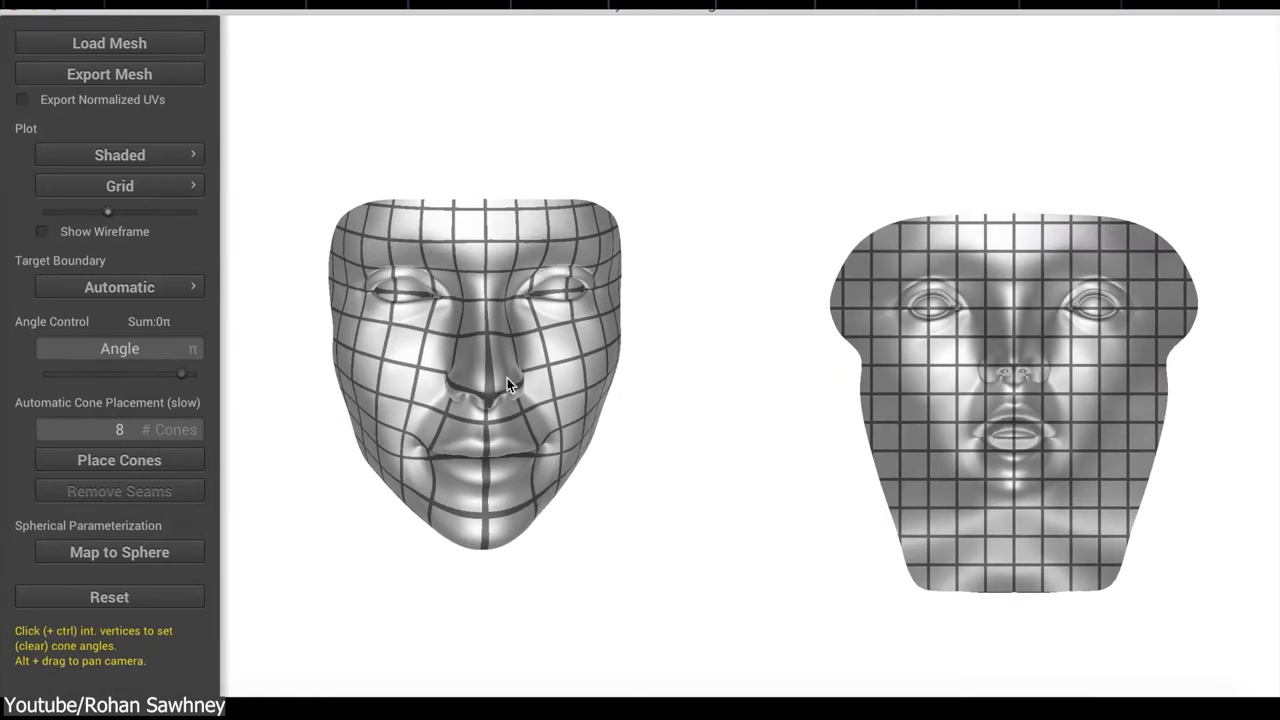
# Place a cone at the nose tip and push its angle to about -0.656π.
pyautogui.click(485, 395)
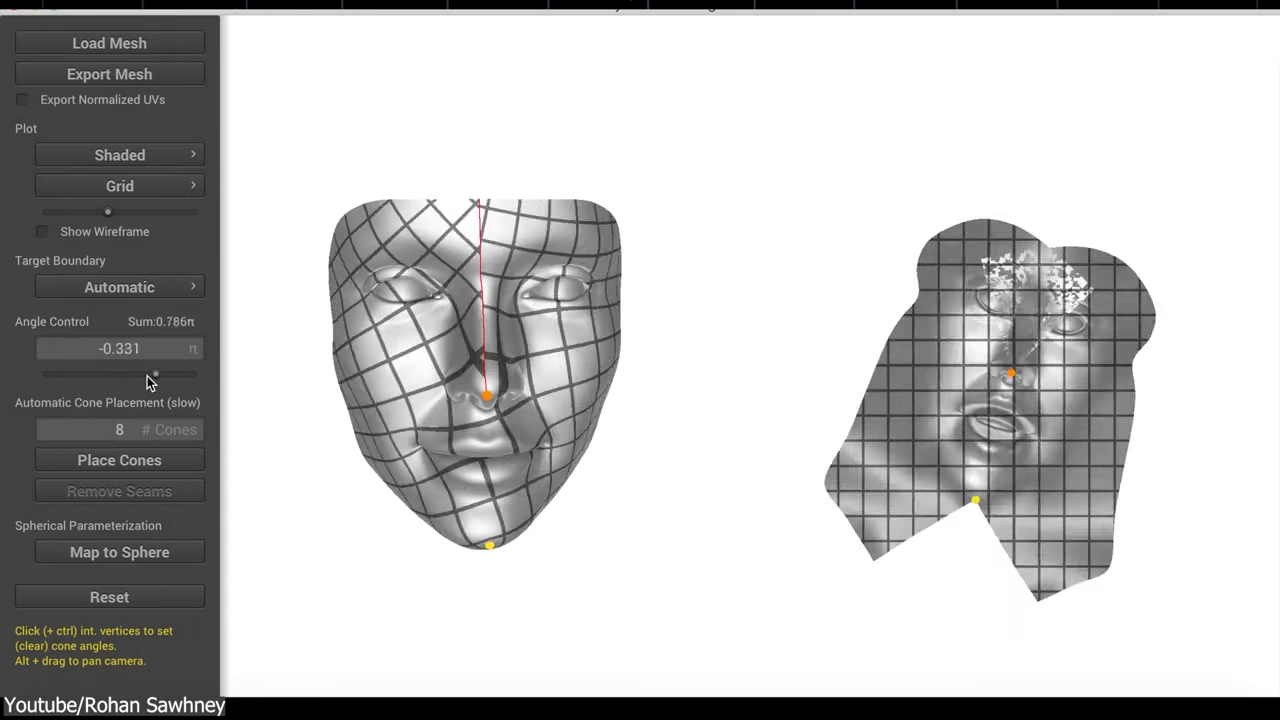
pyautogui.moveTo(155, 374); pyautogui.dragTo(130, 374)
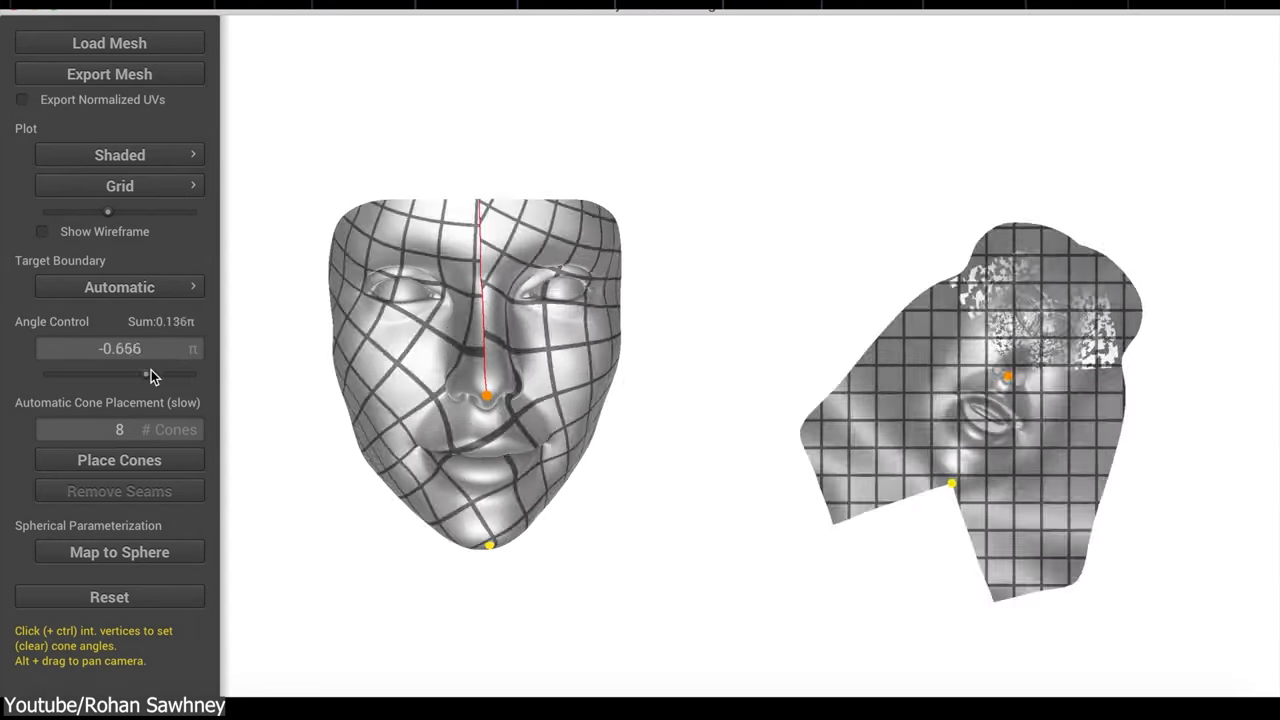
pyautogui.moveTo(135, 375); pyautogui.dragTo(185, 375)
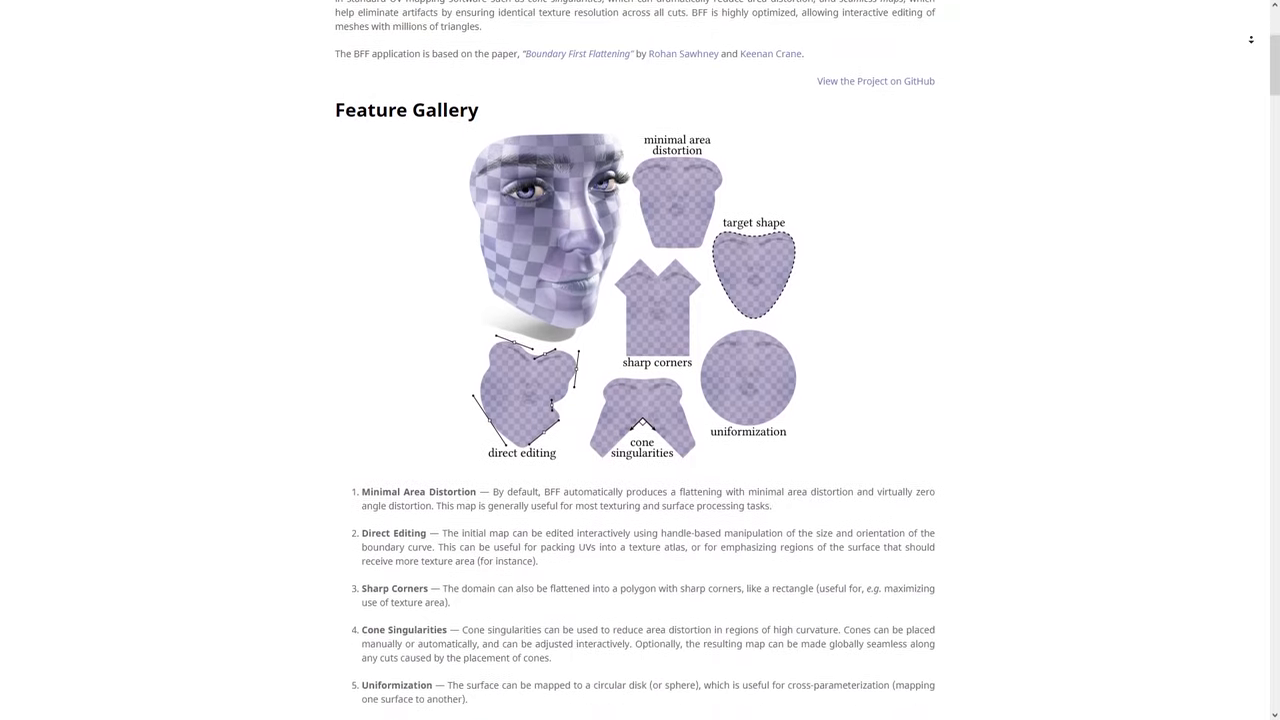
# Scroll the BFF page past Feature Gallery, Download, Release History and the Tutorial video.
pyautogui.scroll(-3)
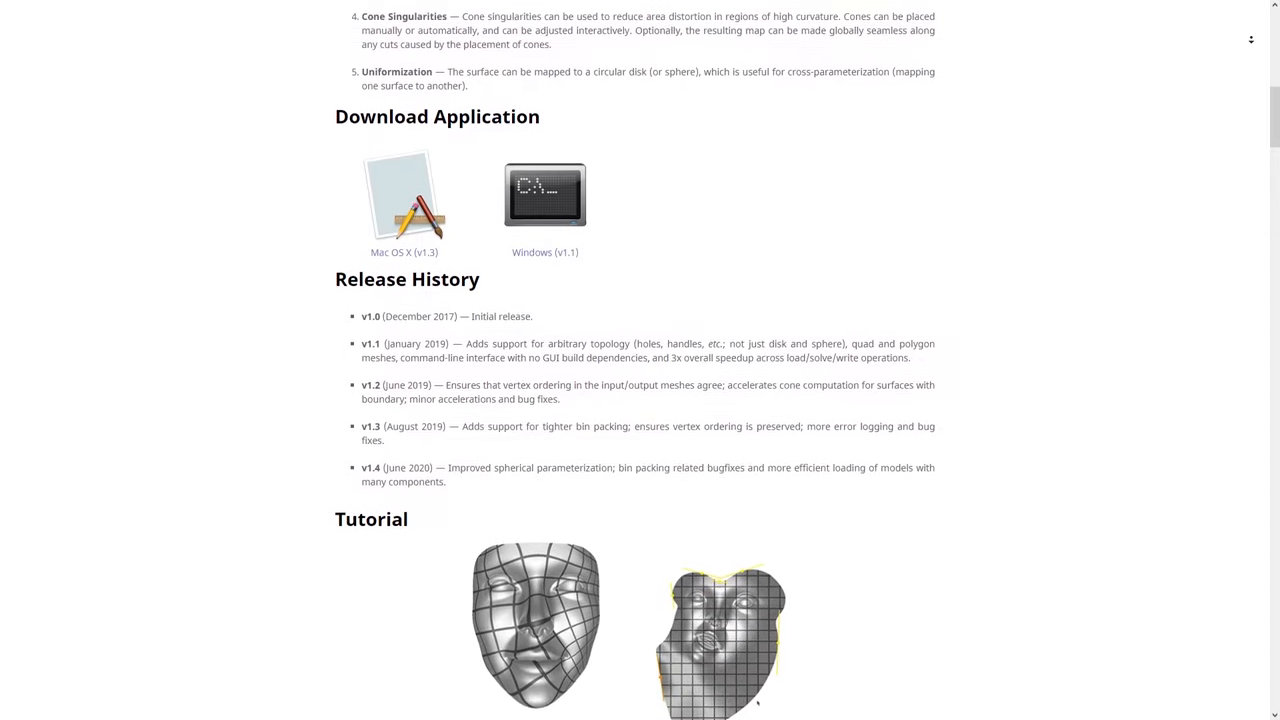
pyautogui.scroll(-3)
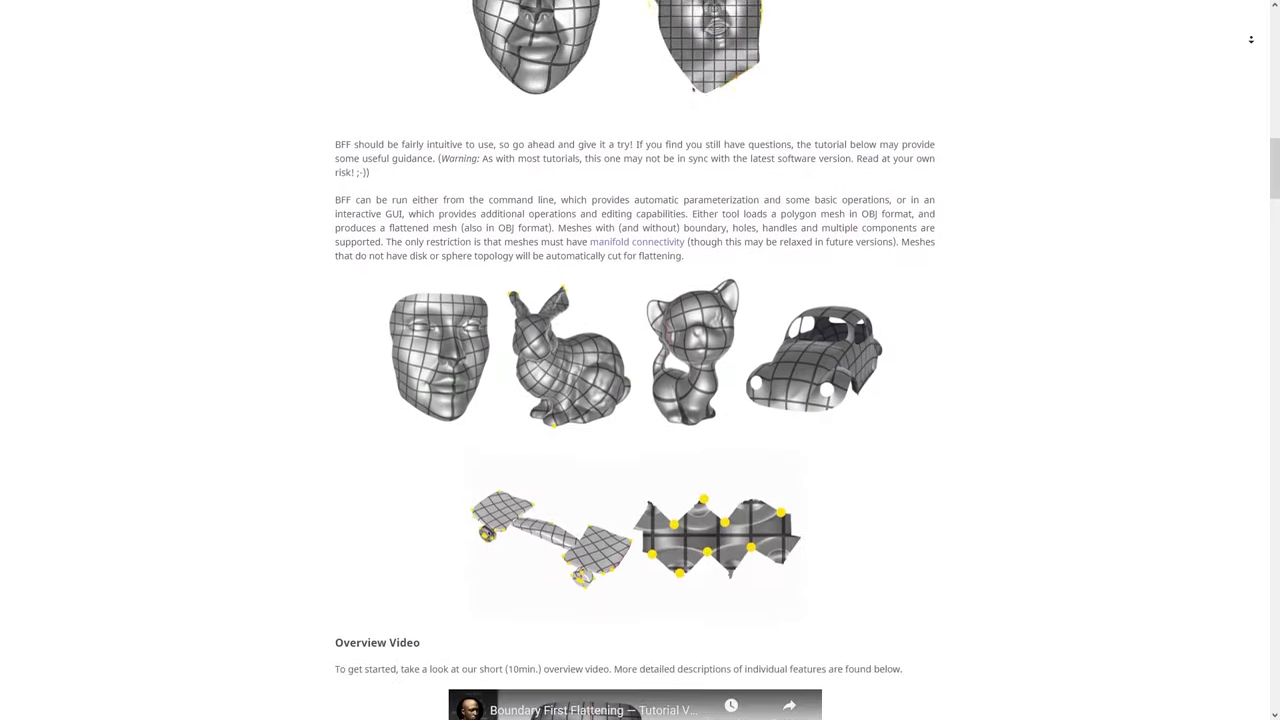
pyautogui.scroll(-3)
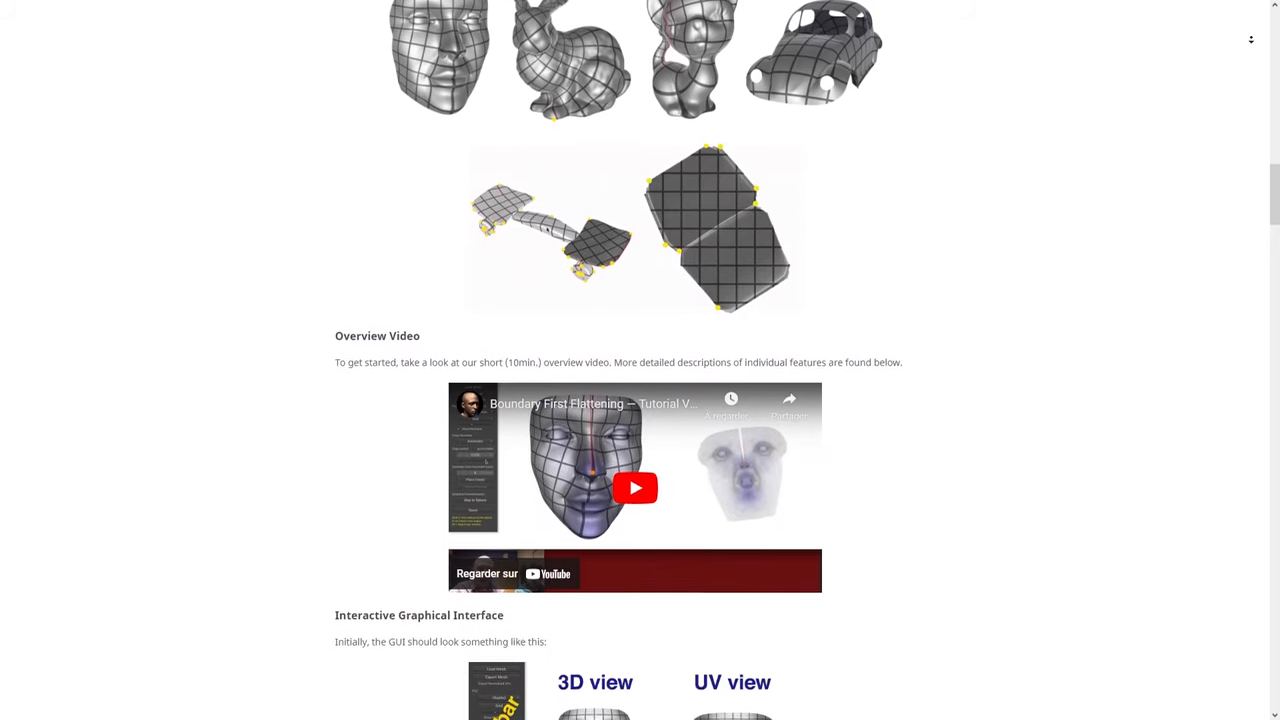
pyautogui.scroll(-3)
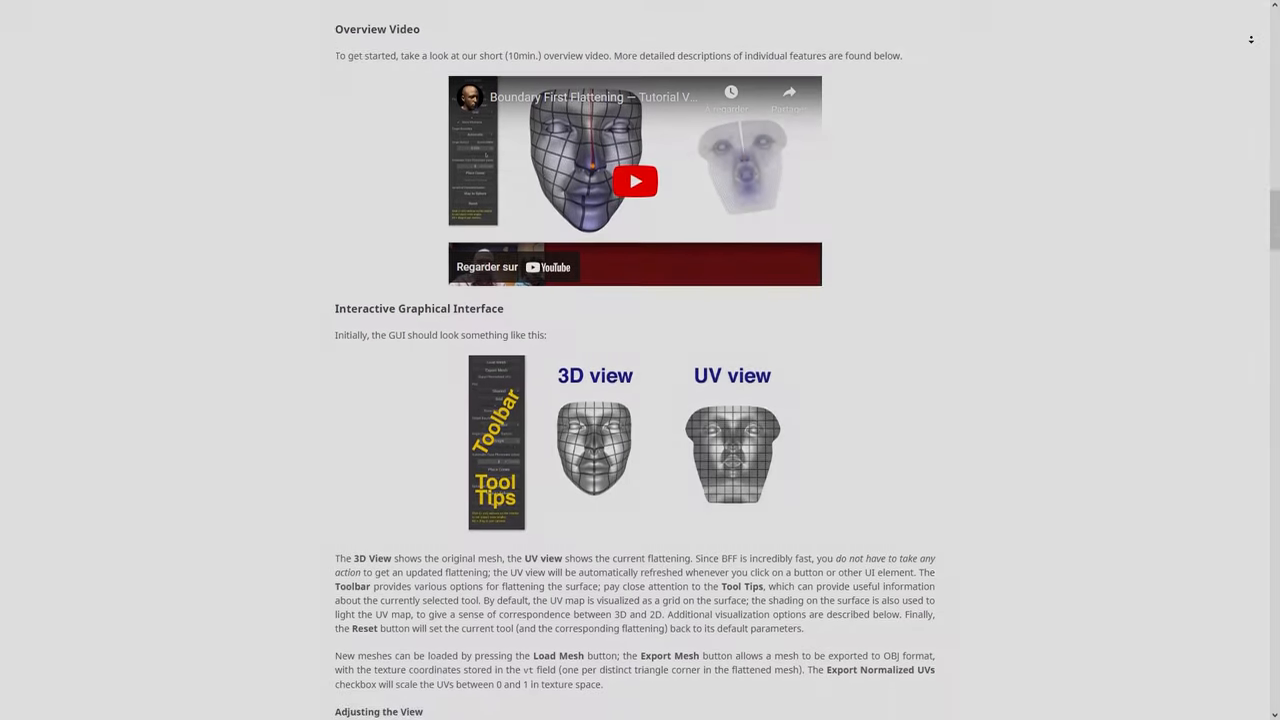